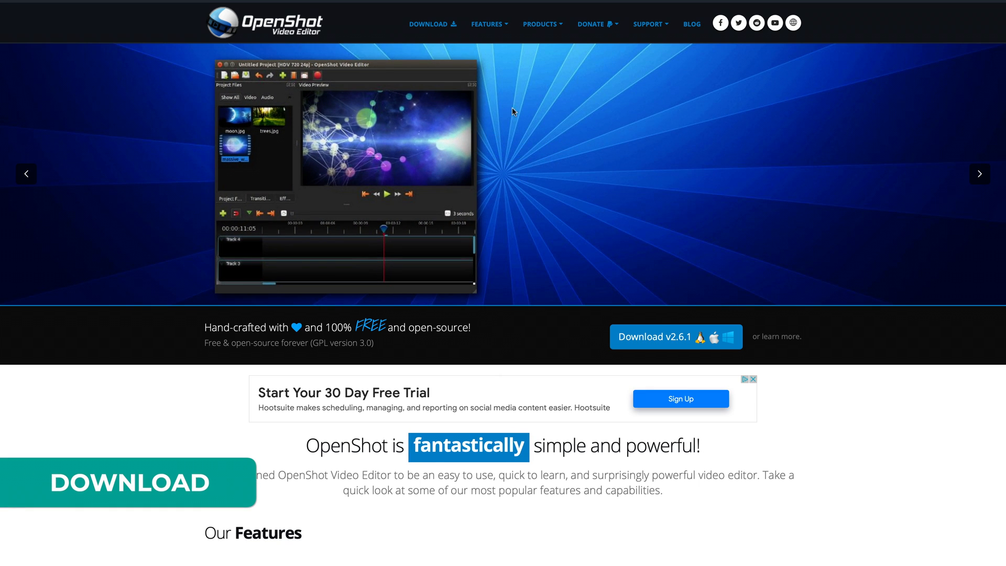
Visit the Download page, then go to Features > Screenshots on the OpenShot site
{"action": "left_click", "coordinate": [428, 24]}
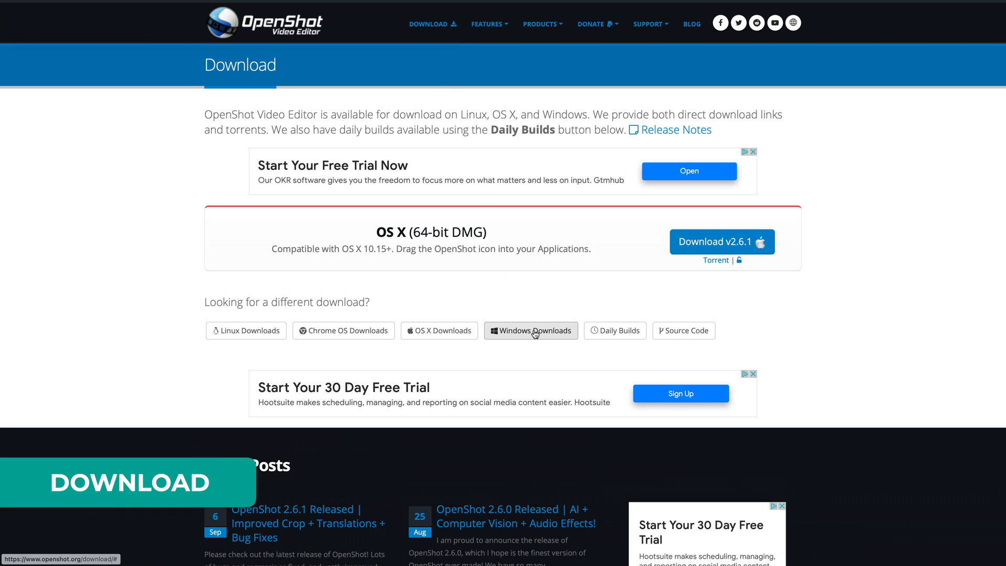
{"action": "mouse_move", "coordinate": [245, 330]}
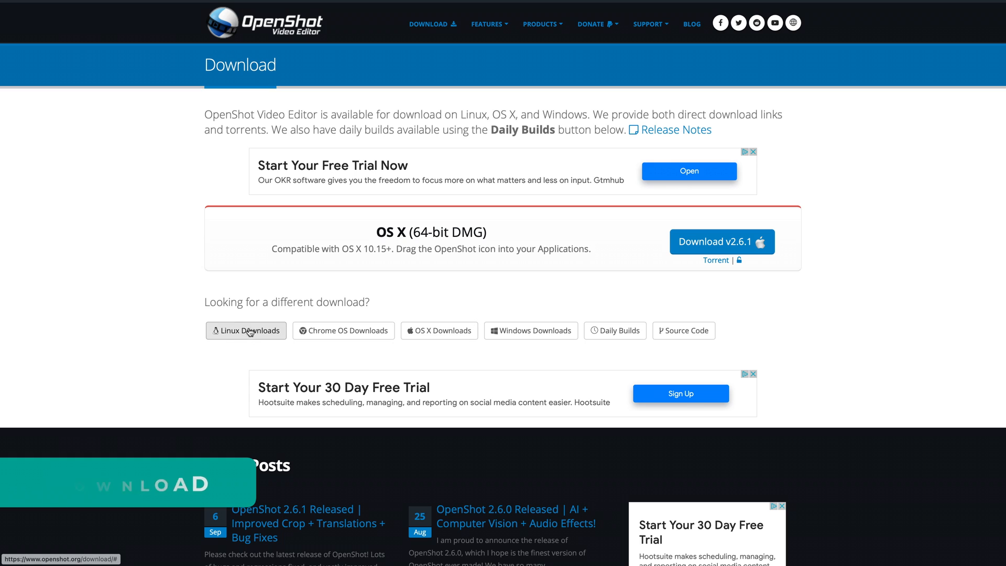
{"action": "left_click", "coordinate": [489, 24]}
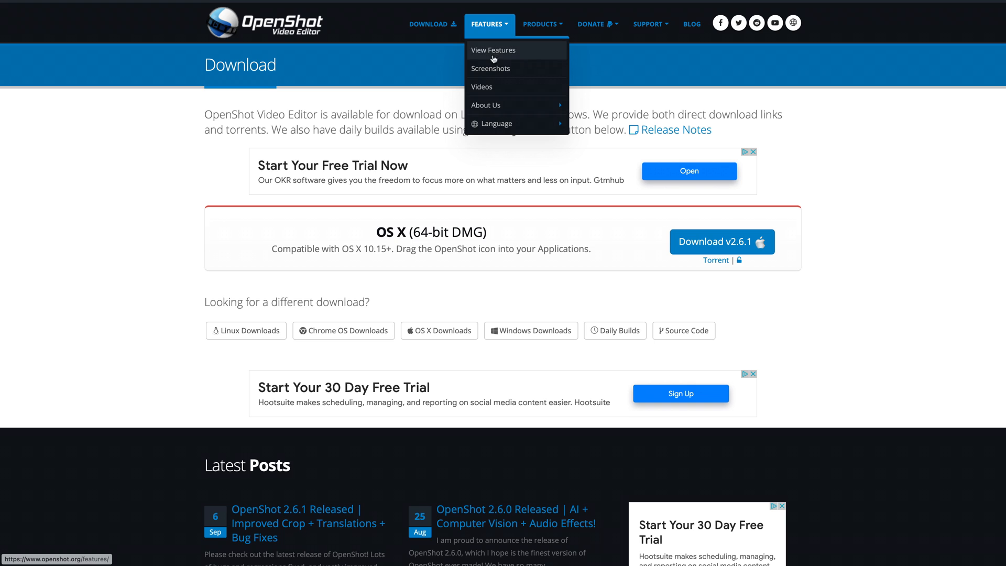
{"action": "left_click", "coordinate": [491, 69]}
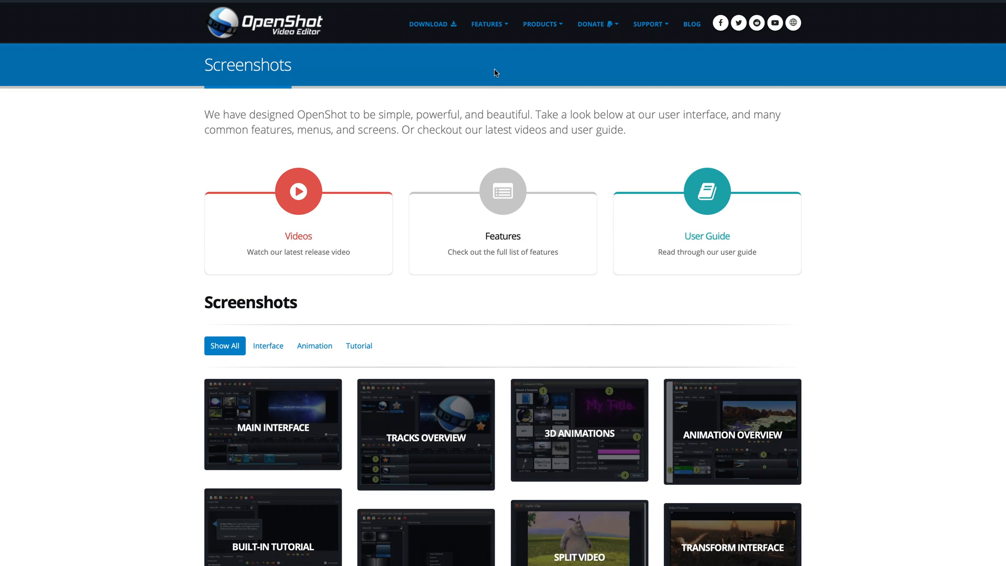
Scroll down through the gallery of interface screenshots
{"action": "scroll", "scroll_direction": "down", "scroll_amount": 3}
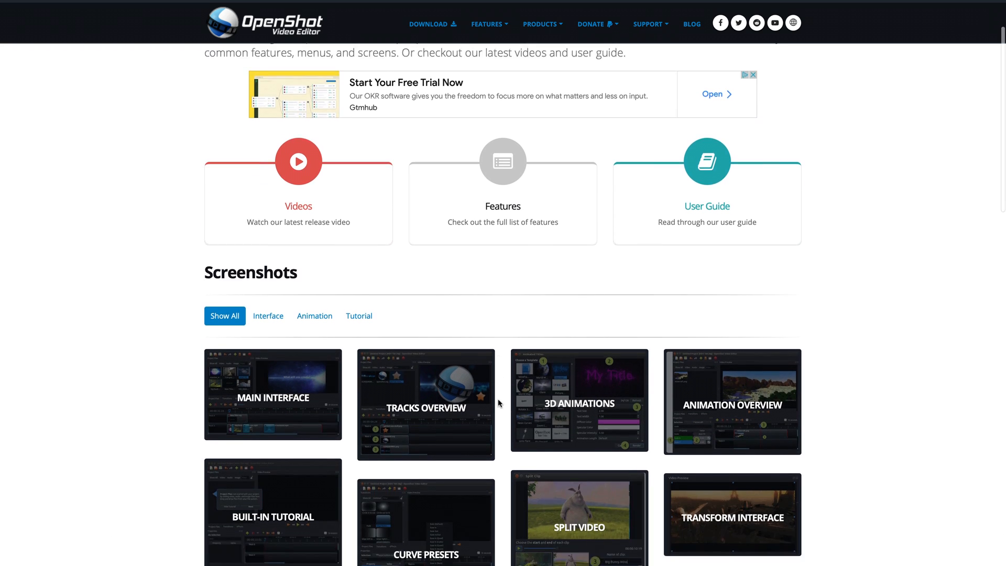
{"action": "scroll", "scroll_direction": "down", "scroll_amount": 3}
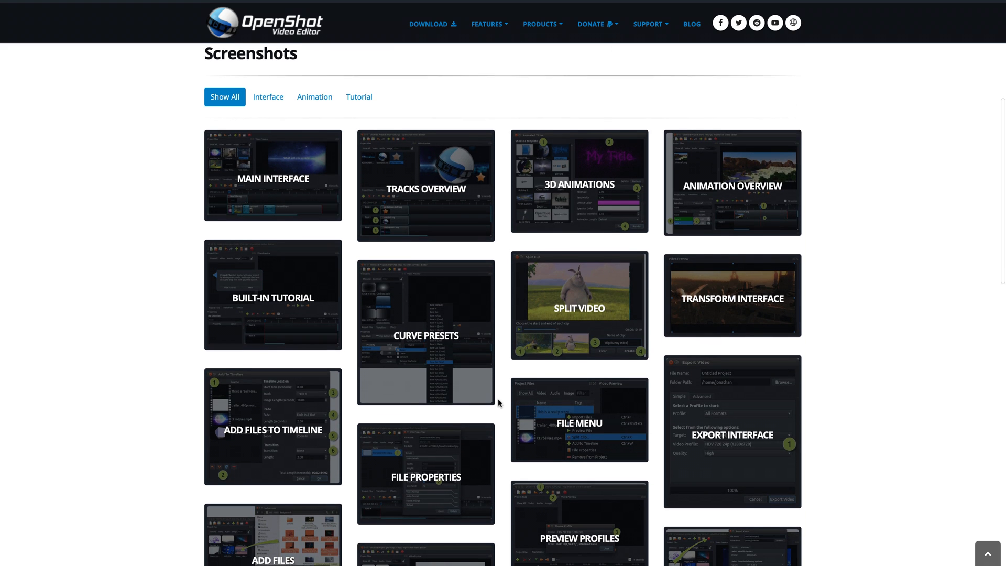
{"action": "scroll", "scroll_direction": "down", "scroll_amount": 3}
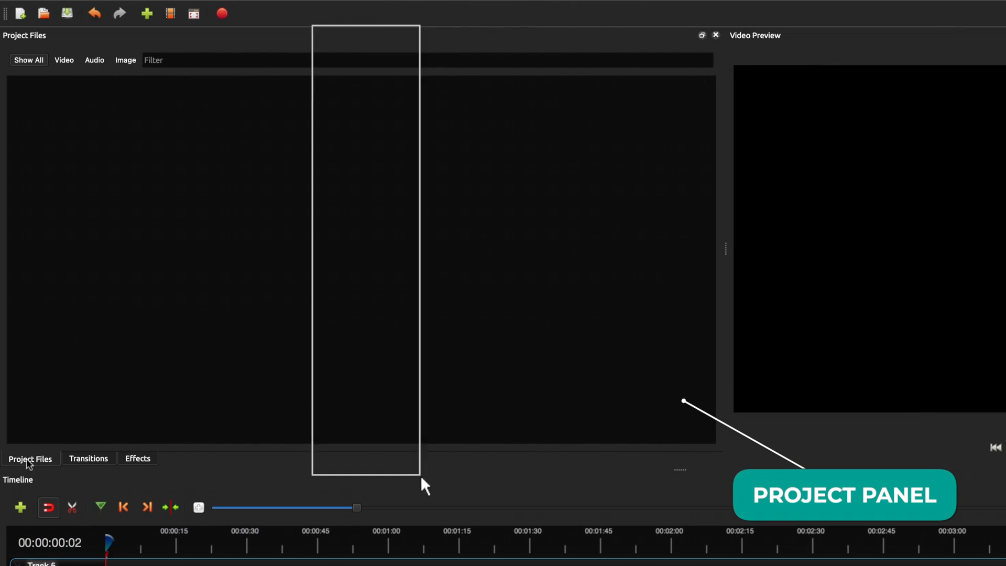
{"action": "left_click", "coordinate": [88, 458]}
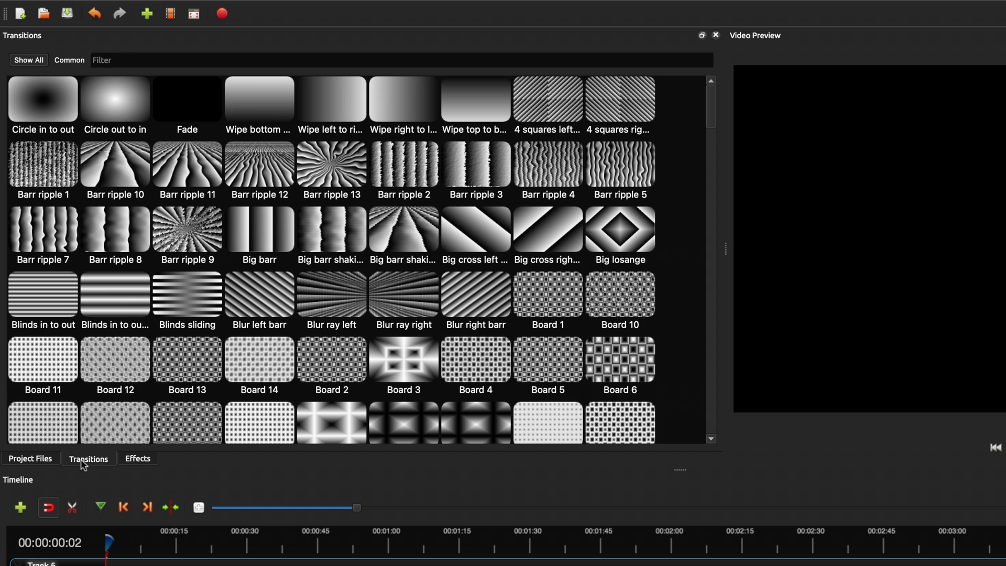
{"action": "mouse_move", "coordinate": [149, 469]}
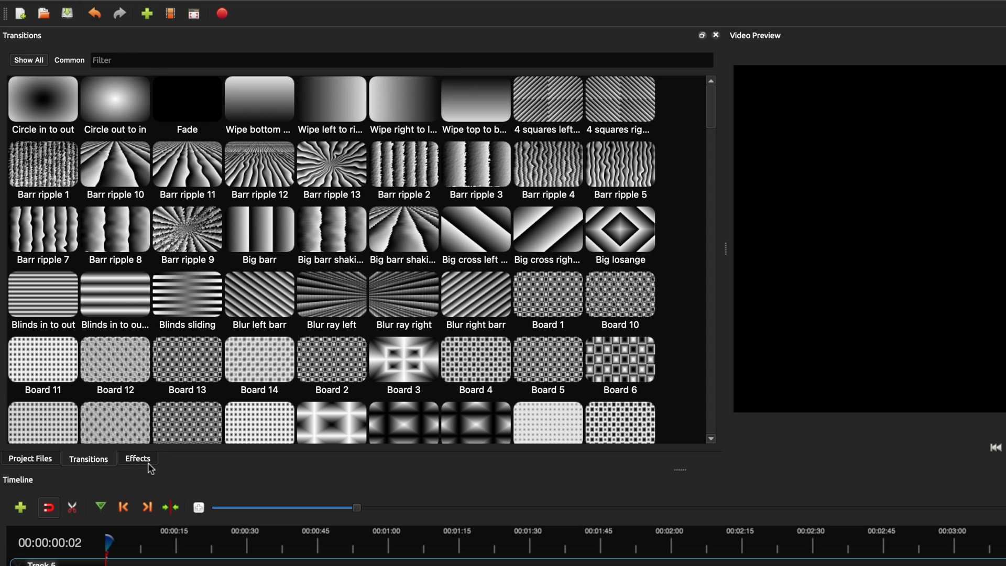
{"action": "left_click", "coordinate": [137, 457]}
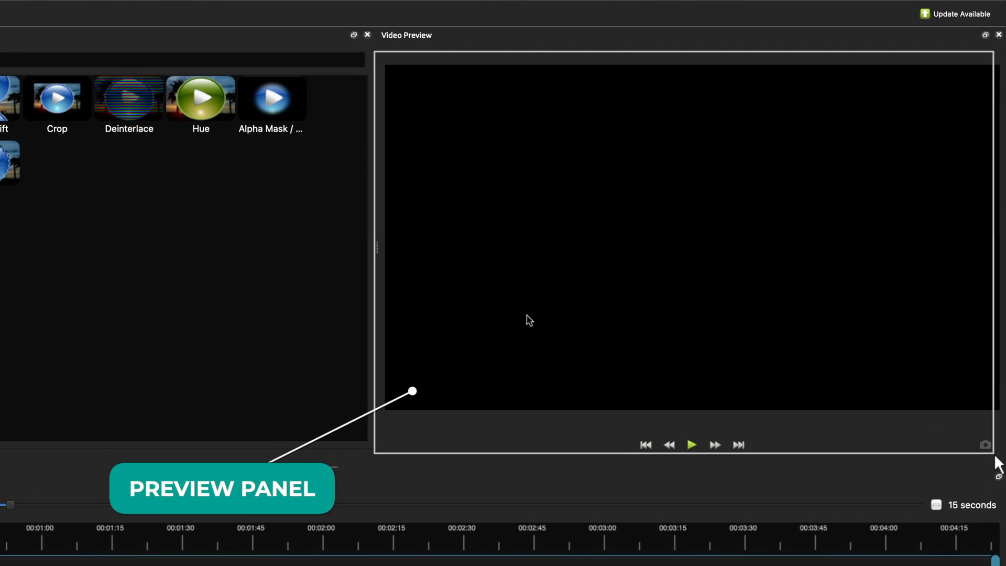
{"action": "left_click", "coordinate": [691, 445]}
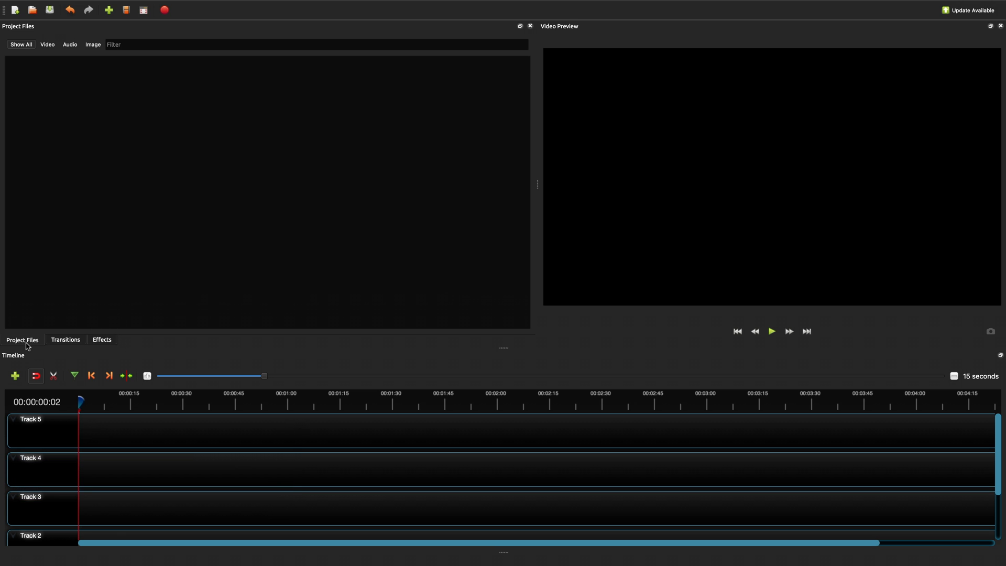
Import an audio track and six video clips (Take2.mov, video-3.mp4, video.mp4...) into Project Files
{"action": "right_click", "coordinate": [147, 257]}
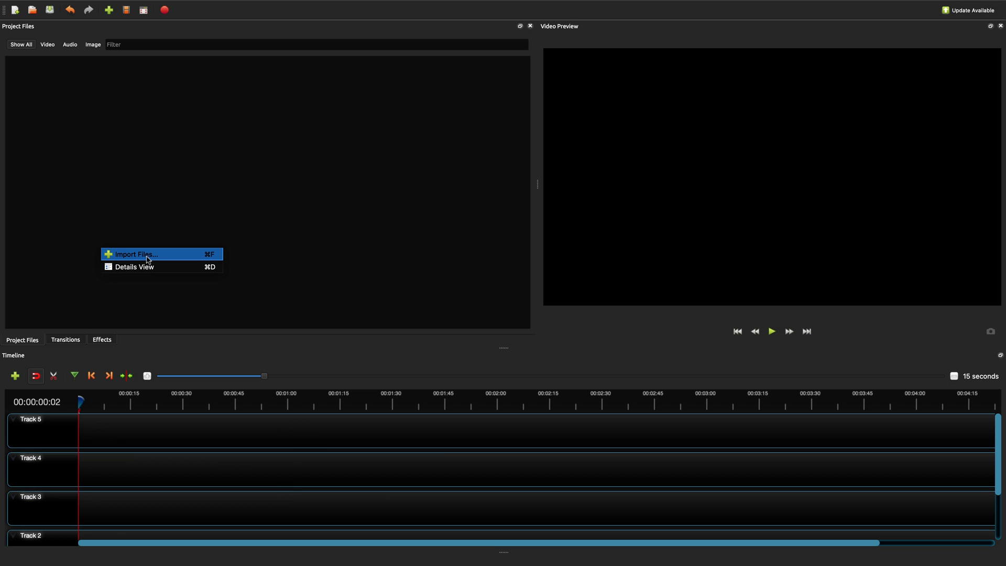
{"action": "left_click", "coordinate": [135, 254]}
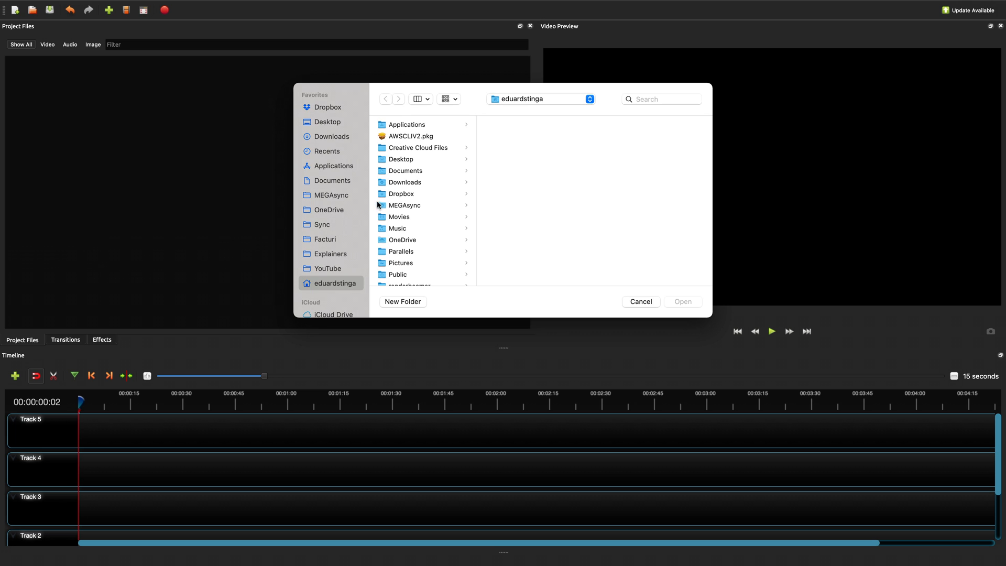
{"action": "left_click", "coordinate": [640, 302]}
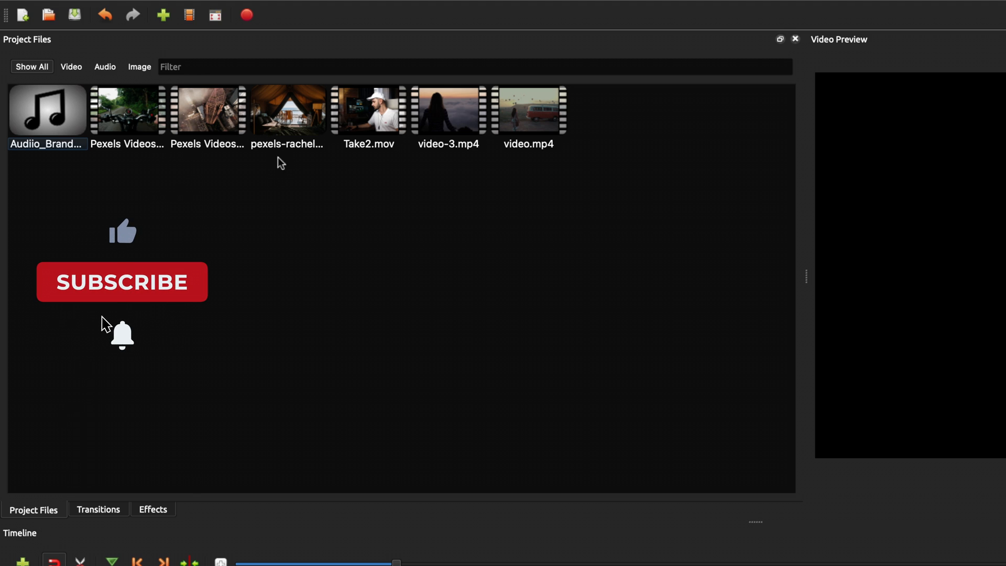
{"action": "mouse_move", "coordinate": [126, 287]}
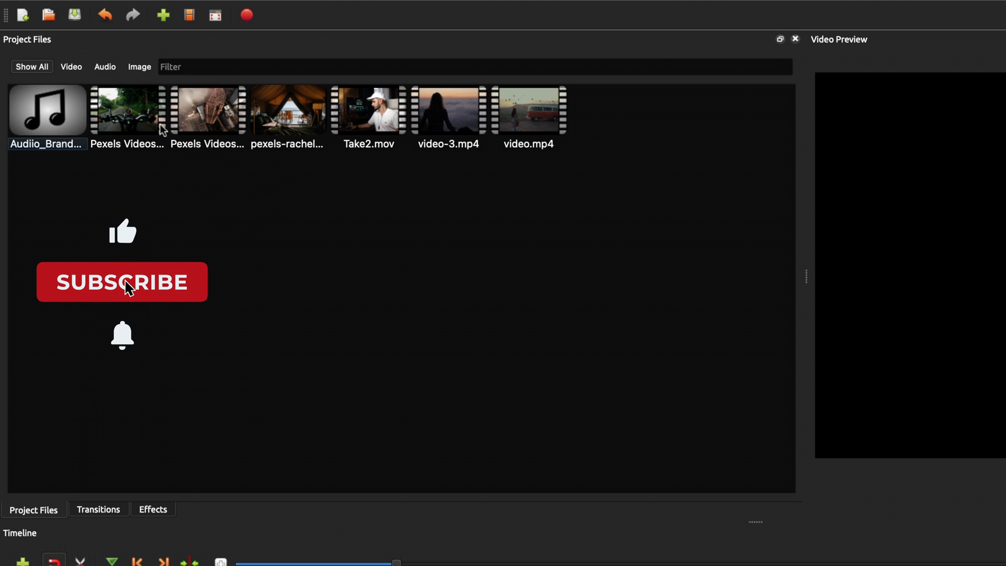
Try the Video and Audio filters, then filter the project files by the name 'take'
{"action": "left_click", "coordinate": [70, 66]}
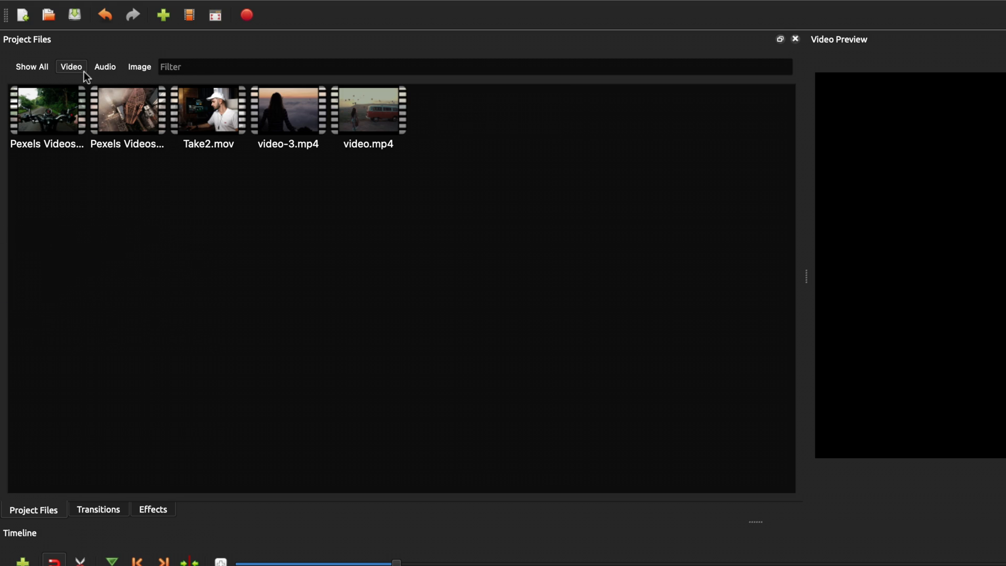
{"action": "left_click", "coordinate": [103, 66]}
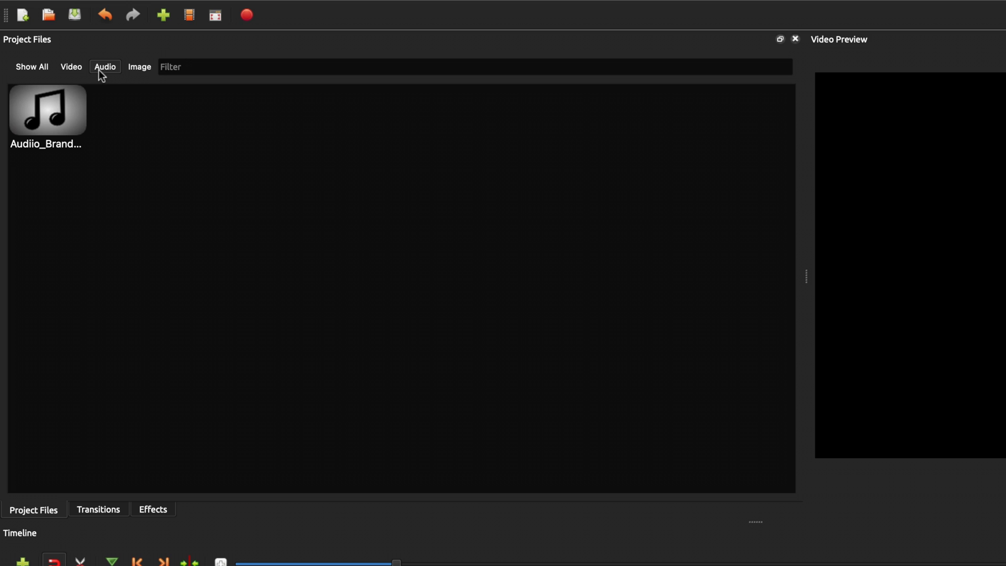
{"action": "left_click", "coordinate": [139, 67]}
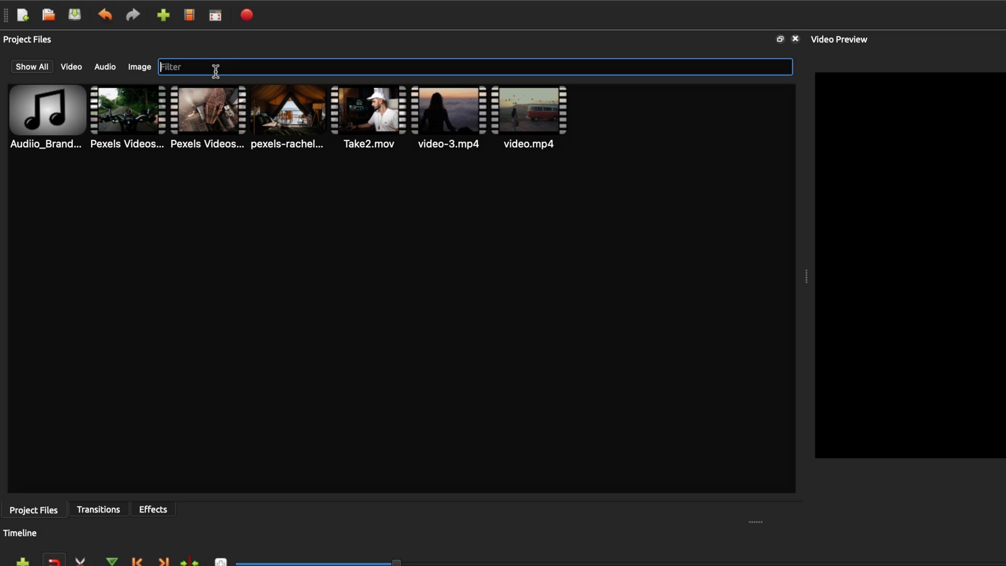
{"action": "type", "text": "take"}
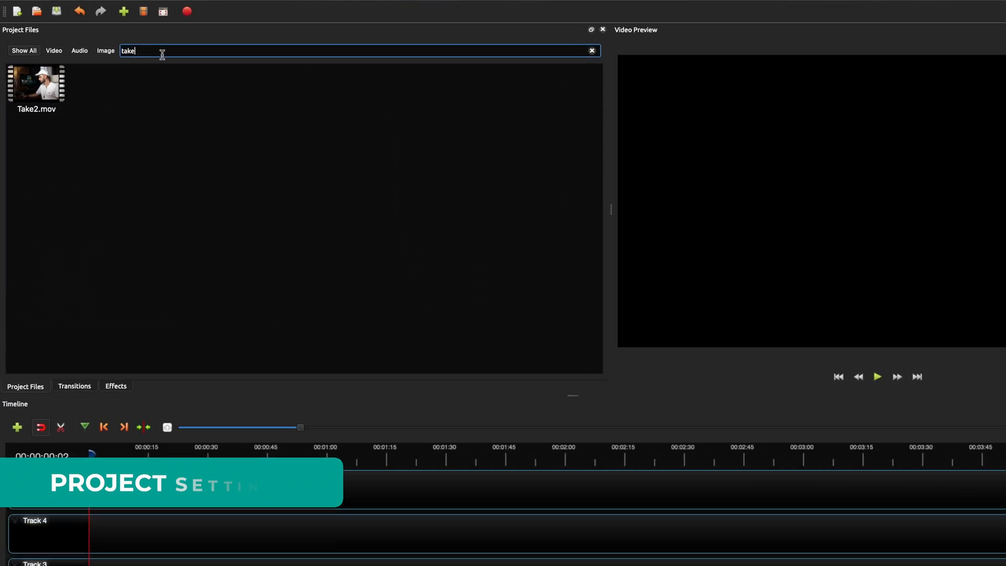
Set the project profile to 4K UHD 2160p 30 fps (3840x2160)
{"action": "left_click", "coordinate": [189, 16]}
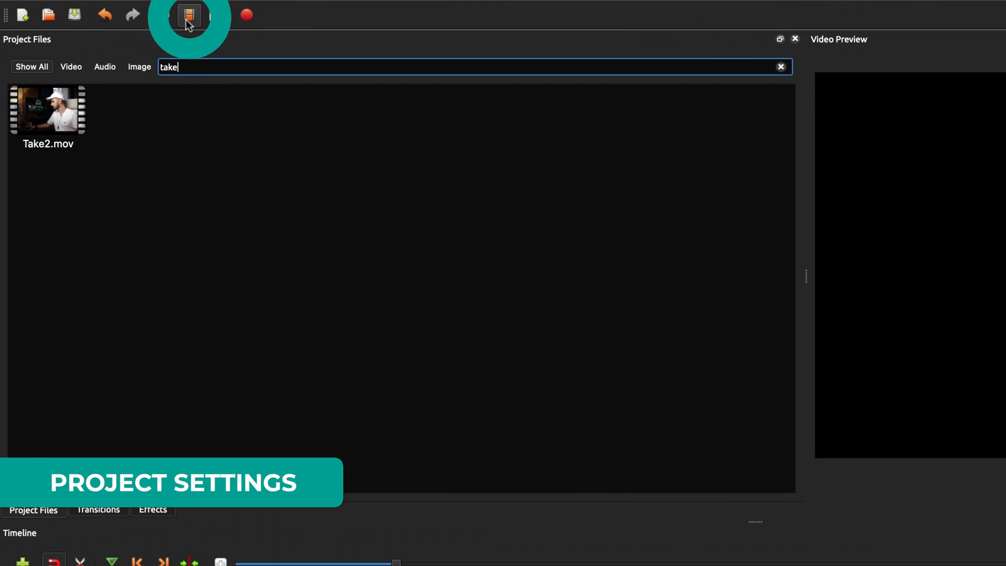
{"action": "left_click", "coordinate": [188, 13]}
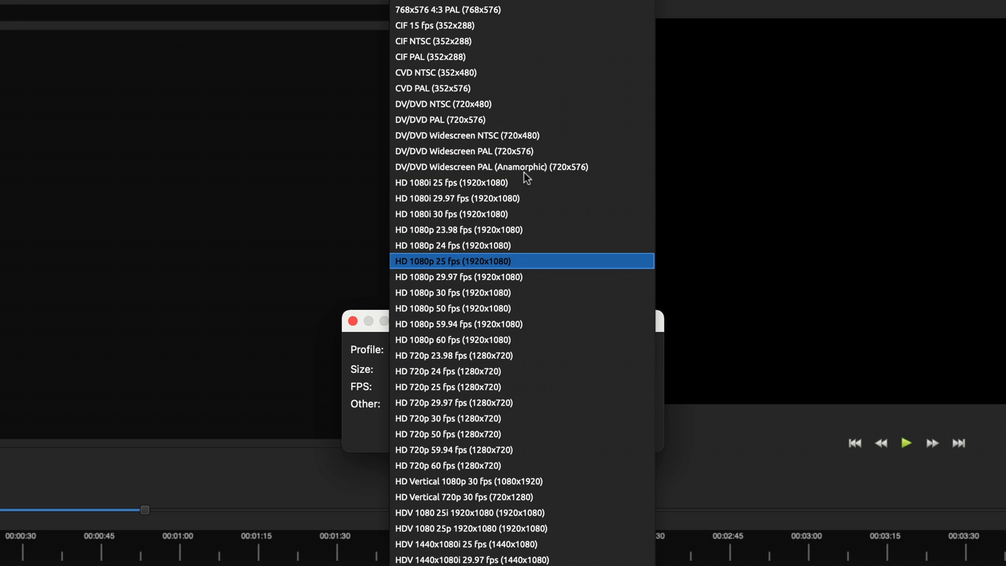
{"action": "scroll", "scroll_direction": "up", "scroll_amount": 3}
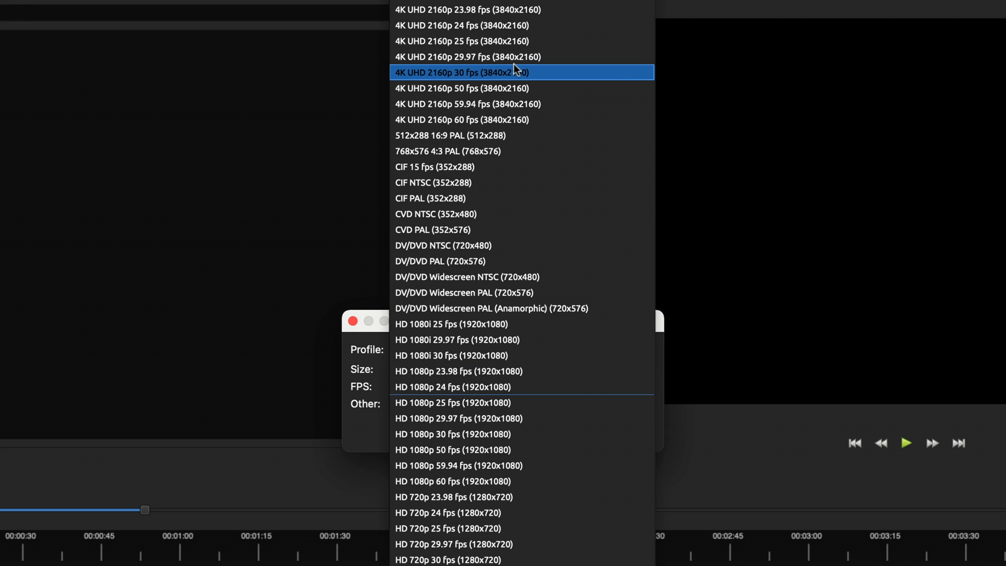
{"action": "left_click", "coordinate": [461, 72]}
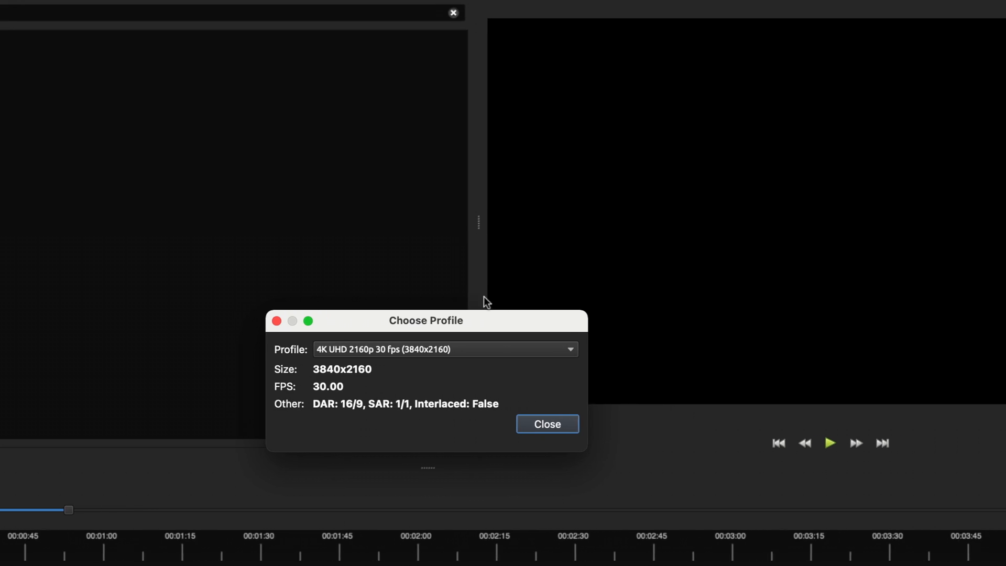
{"action": "left_click", "coordinate": [547, 423]}
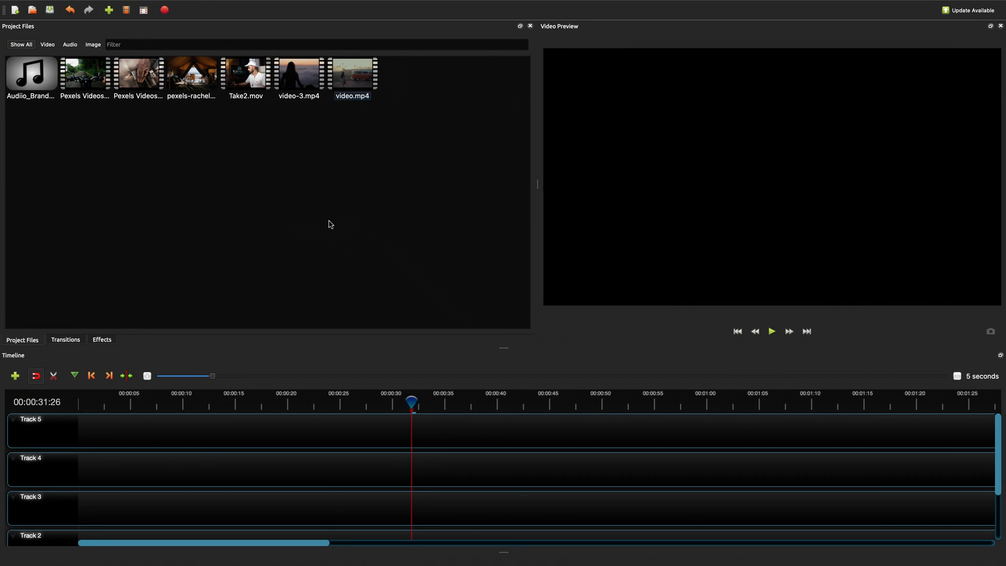
Magnify the timeline to one-second intervals and pause the preview of video-3.mp4
{"action": "left_click", "coordinate": [139, 72]}
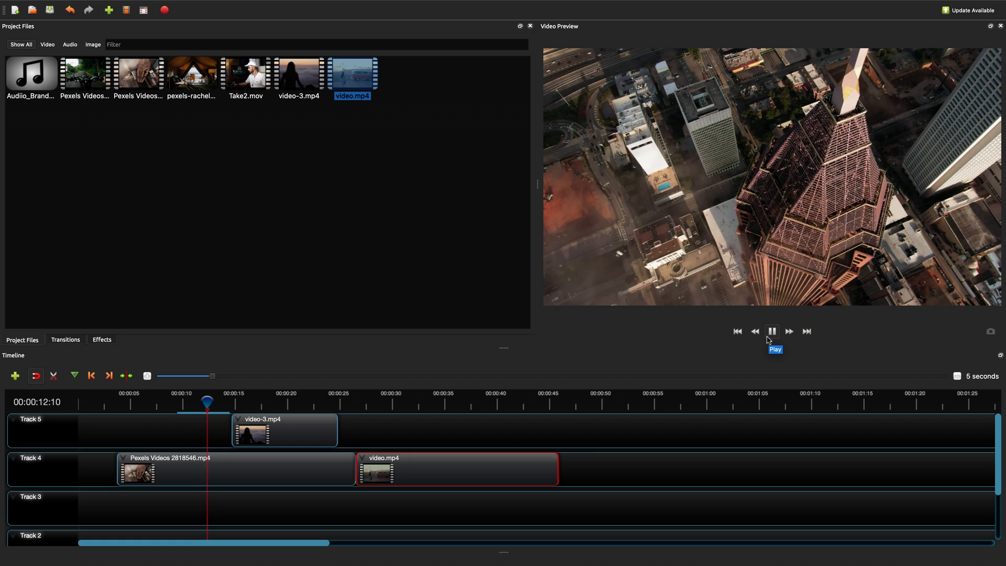
{"action": "left_click", "coordinate": [772, 332]}
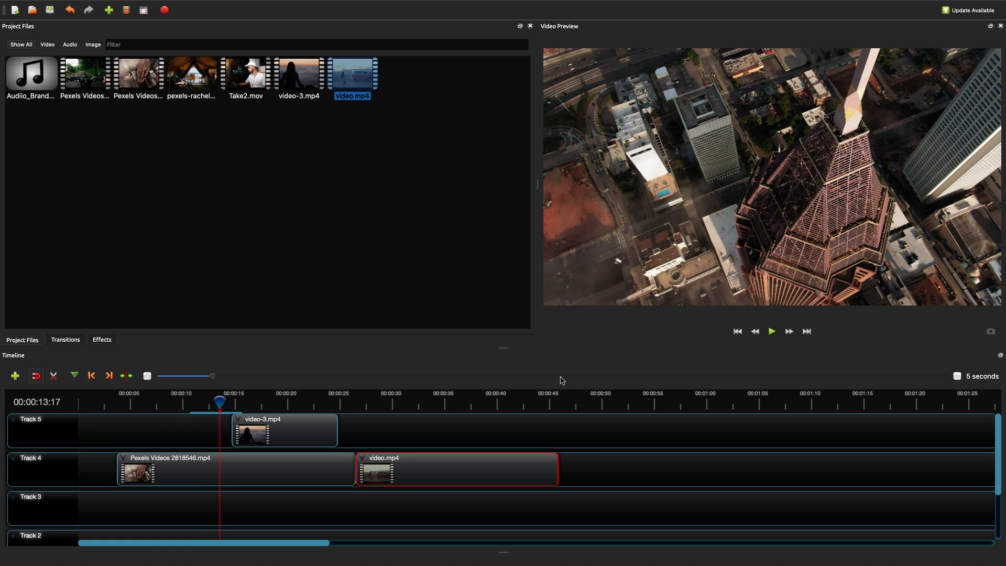
{"action": "mouse_move", "coordinate": [146, 375]}
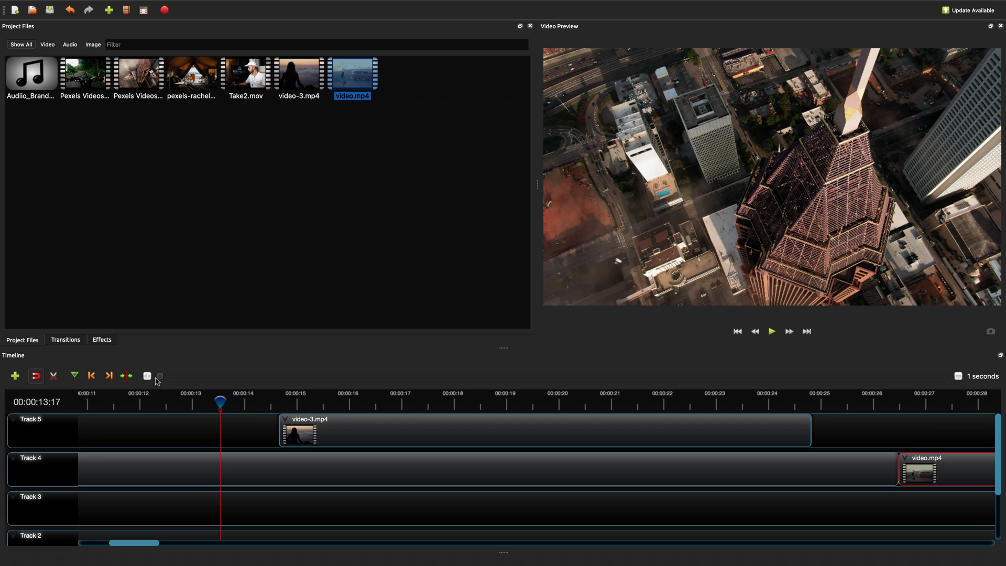
{"action": "mouse_move", "coordinate": [287, 393]}
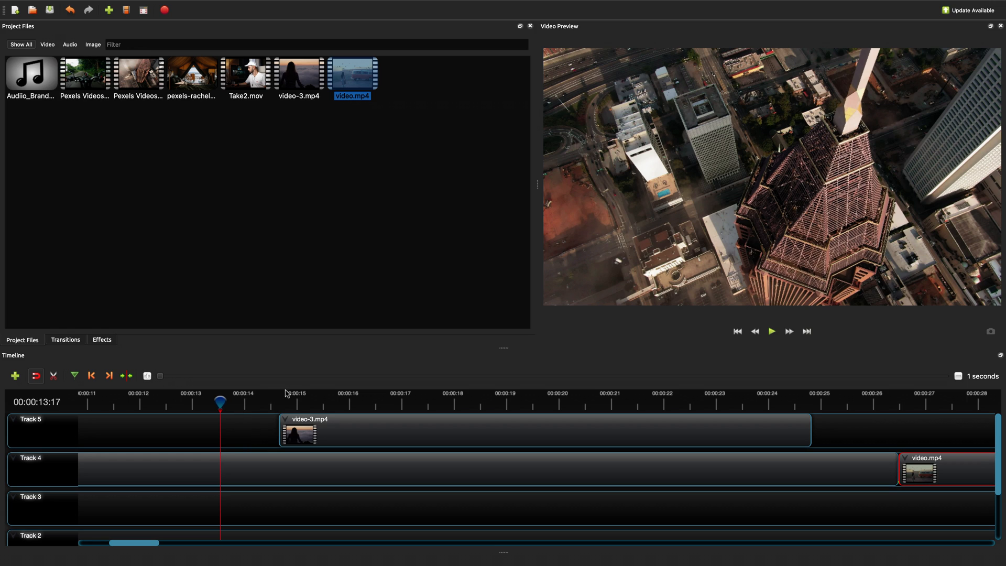
{"action": "mouse_move", "coordinate": [939, 386]}
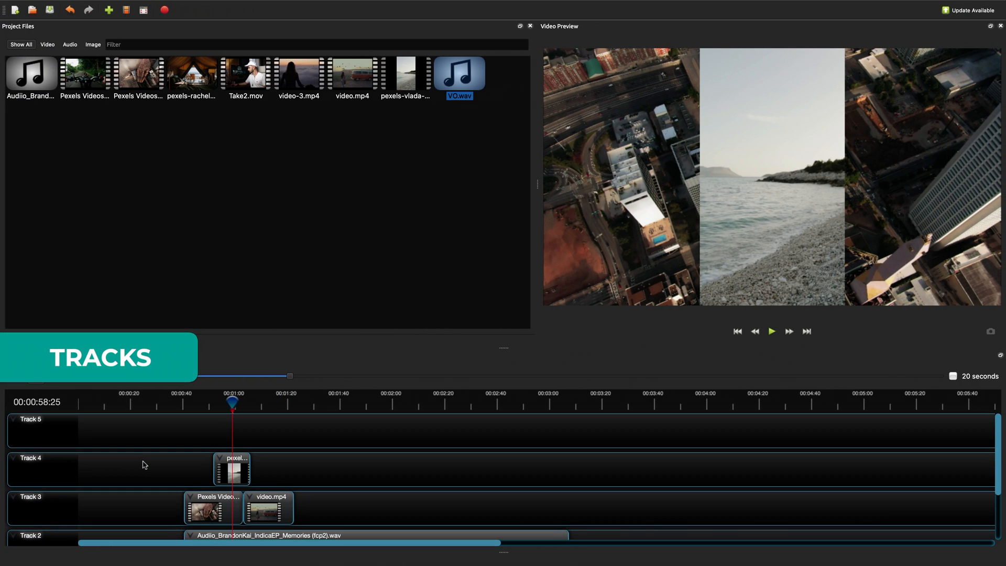
{"action": "scroll", "scroll_direction": "down", "scroll_amount": 3}
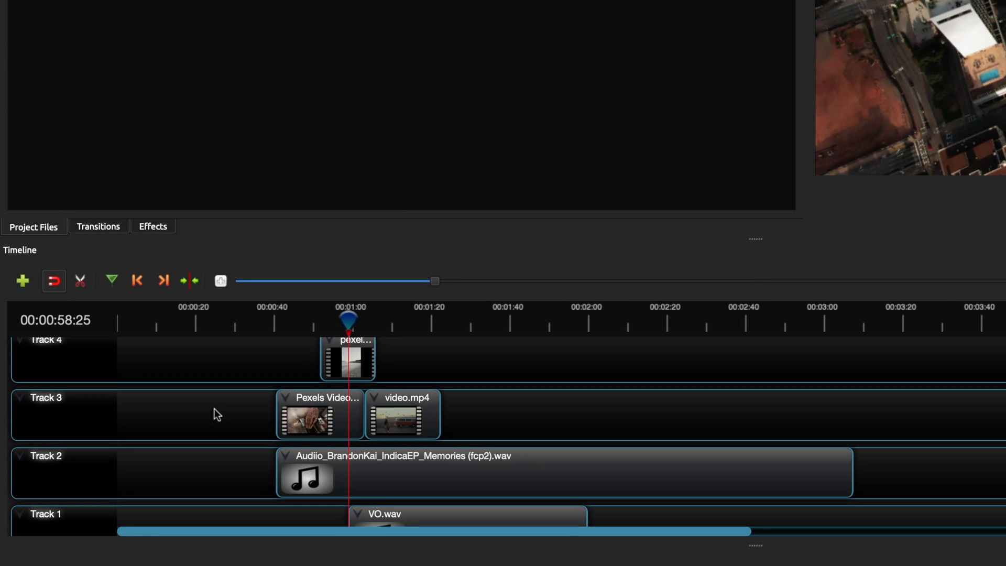
{"action": "mouse_move", "coordinate": [218, 452]}
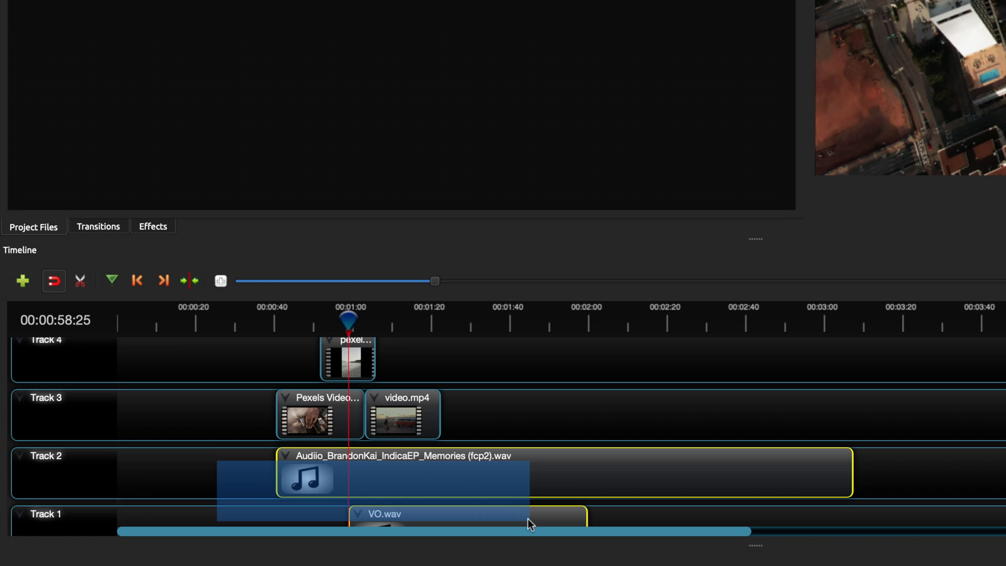
{"action": "left_click", "coordinate": [347, 360]}
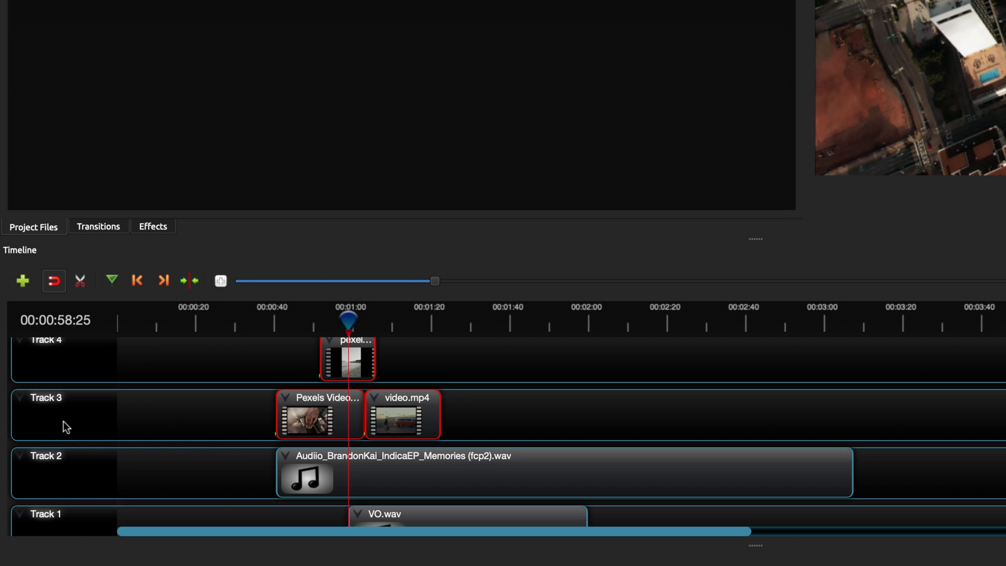
{"action": "right_click", "coordinate": [64, 426]}
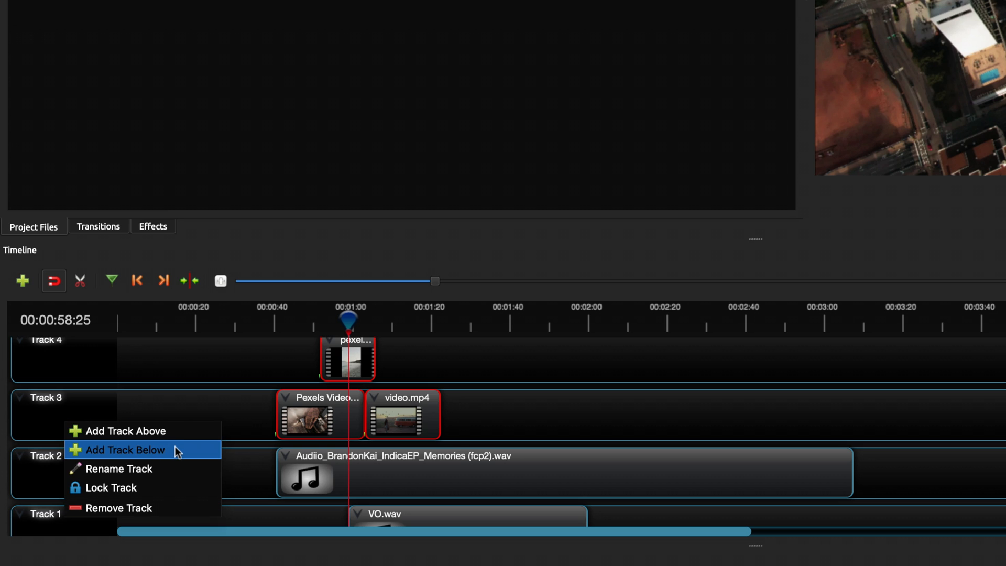
{"action": "mouse_move", "coordinate": [168, 508]}
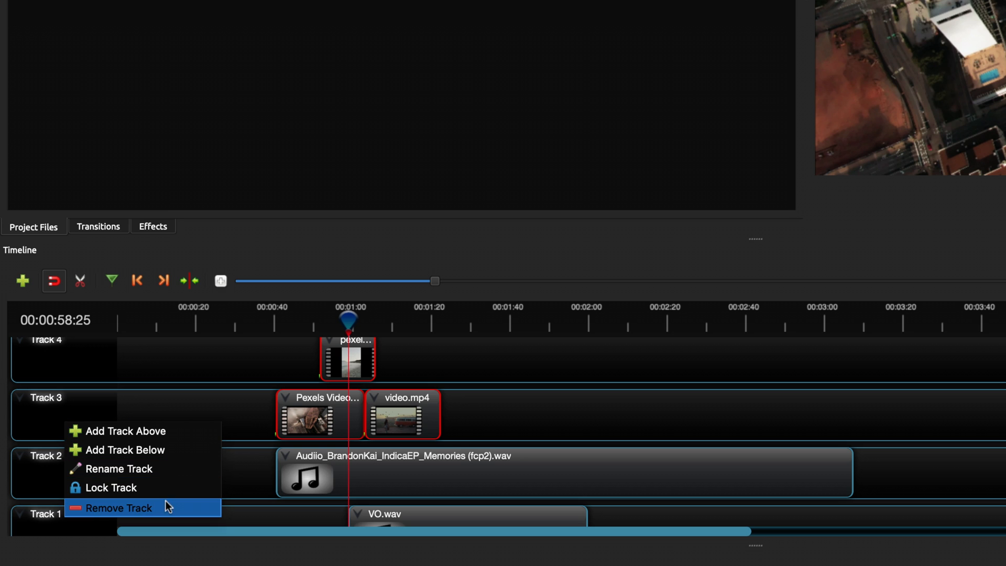
{"action": "mouse_move", "coordinate": [198, 468]}
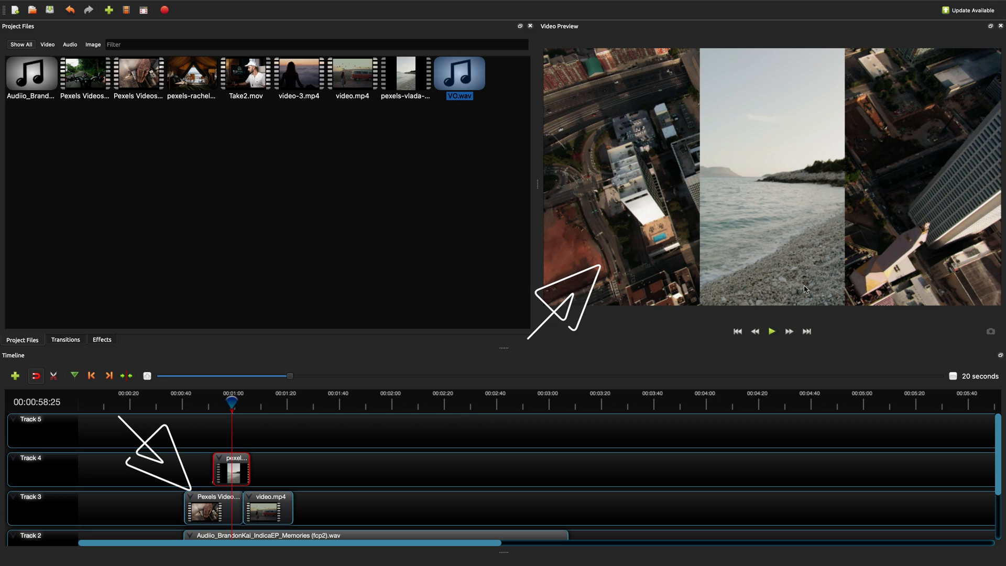
{"action": "mouse_move", "coordinate": [804, 178]}
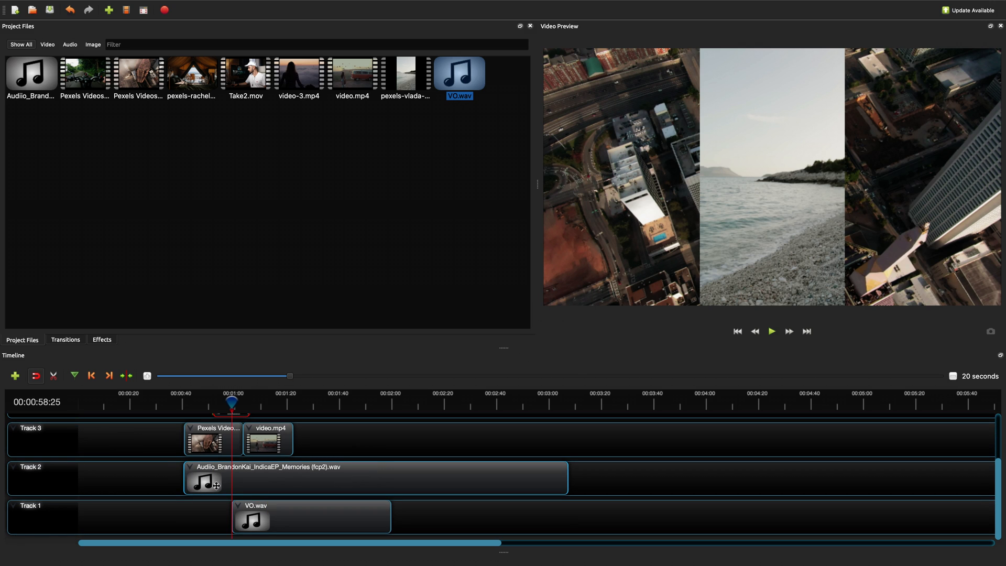
{"action": "left_click", "coordinate": [311, 517]}
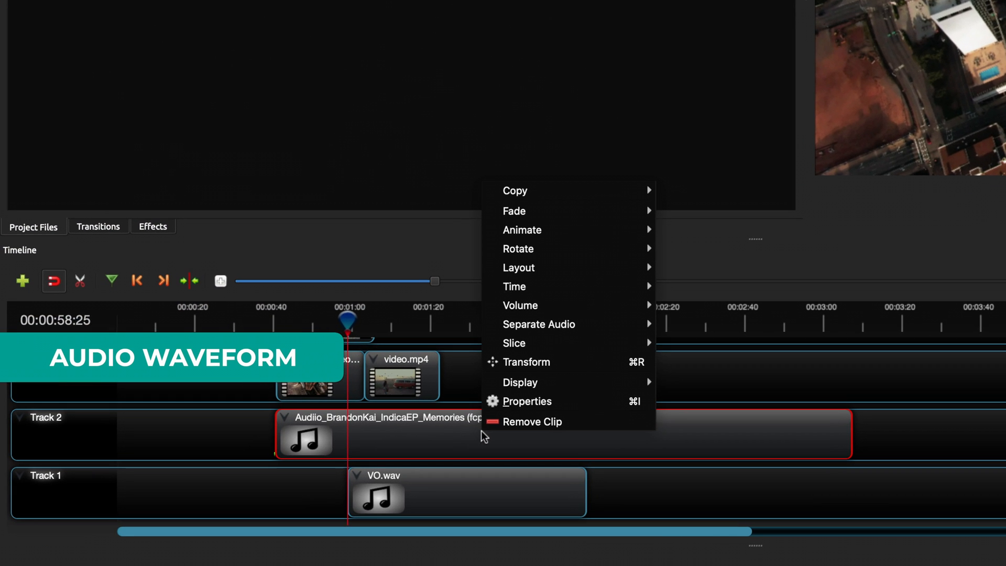
{"action": "mouse_move", "coordinate": [543, 382]}
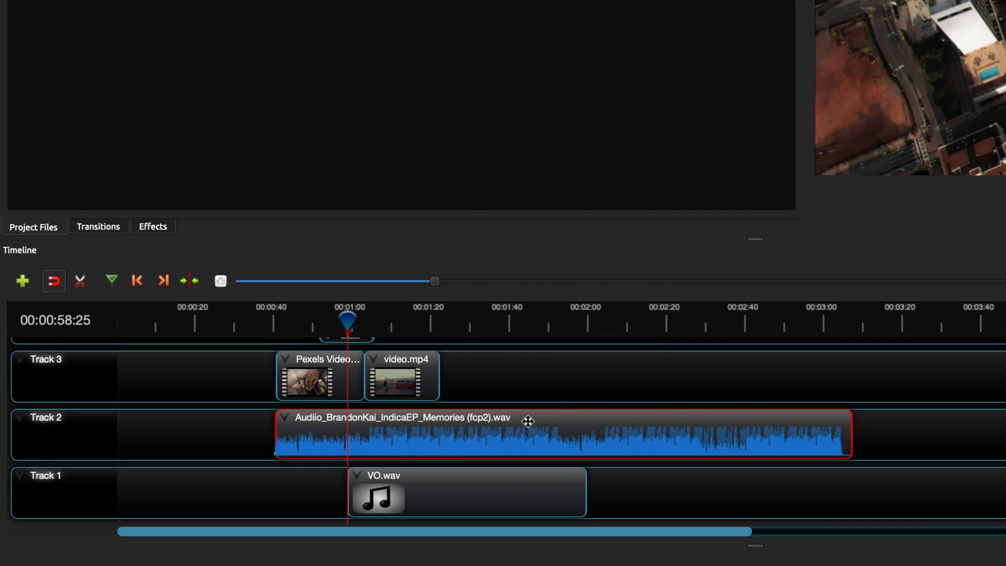
{"action": "mouse_move", "coordinate": [709, 428]}
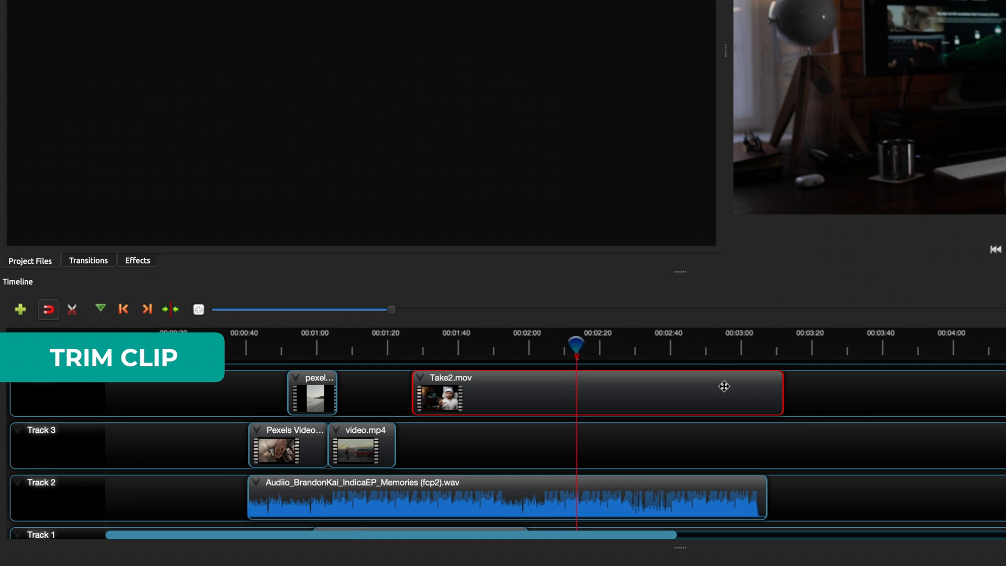
{"action": "mouse_move", "coordinate": [747, 391]}
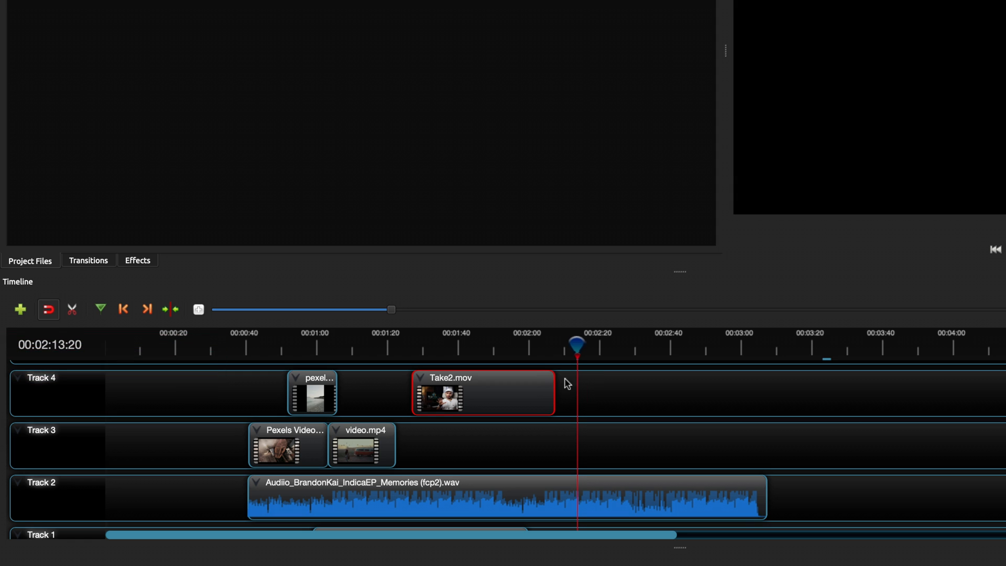
{"action": "mouse_move", "coordinate": [679, 386]}
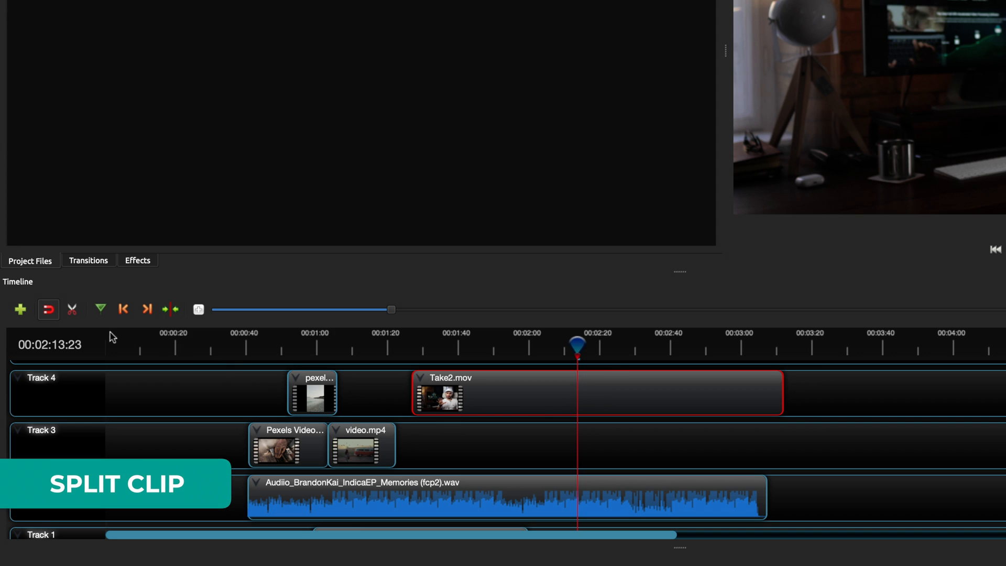
Split Take2.mov at the playhead around 2:13 with the Razor tool
{"action": "left_click", "coordinate": [72, 309]}
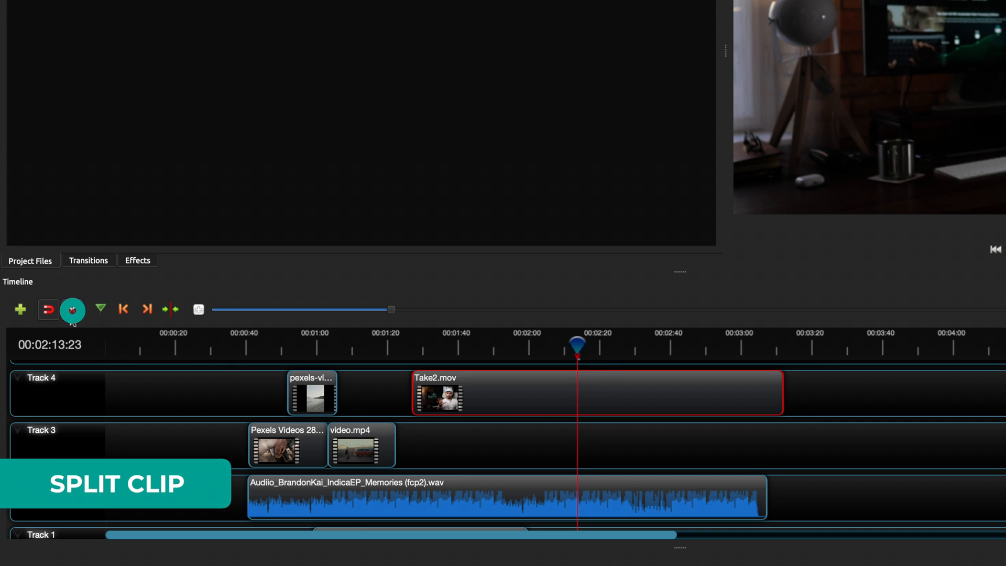
{"action": "left_click", "coordinate": [73, 309]}
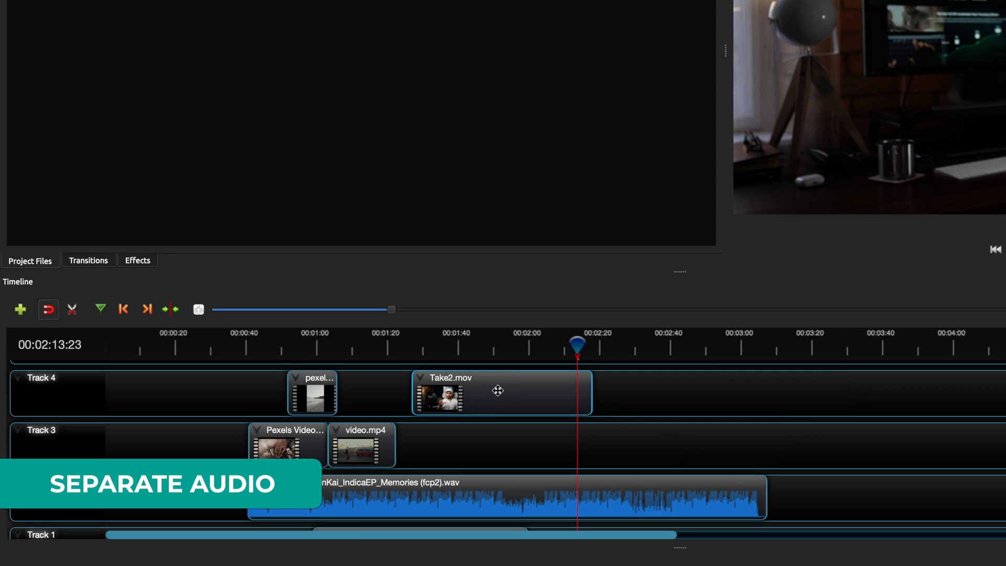
Separate Take2.mov's audio into a single clip covering all channels
{"action": "right_click", "coordinate": [501, 392]}
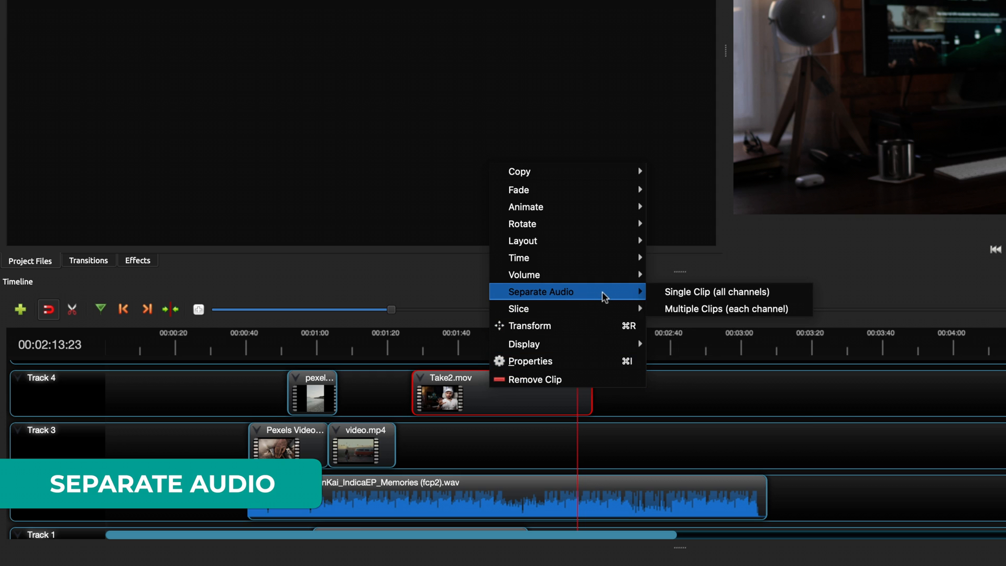
{"action": "mouse_move", "coordinate": [730, 292]}
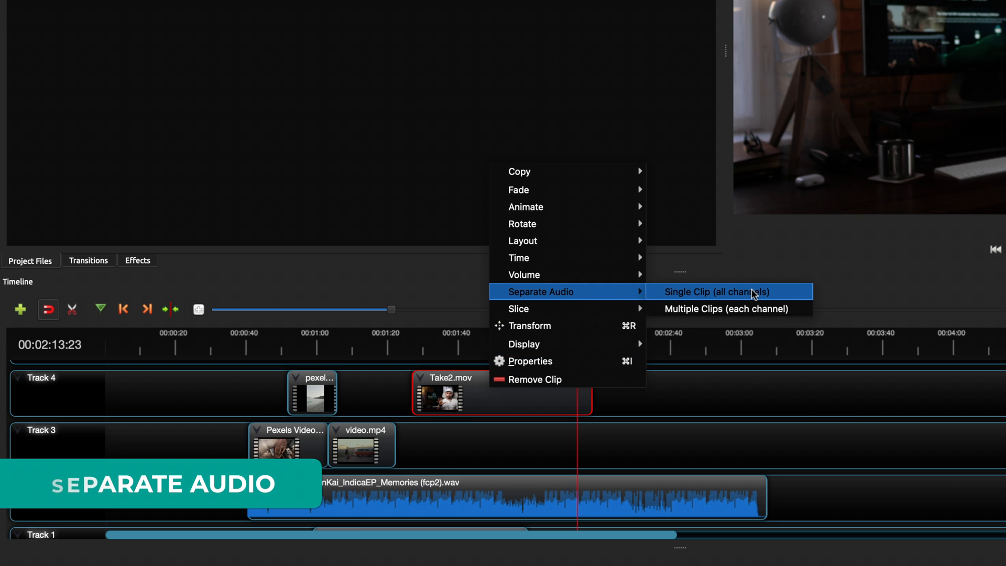
{"action": "left_click", "coordinate": [728, 291]}
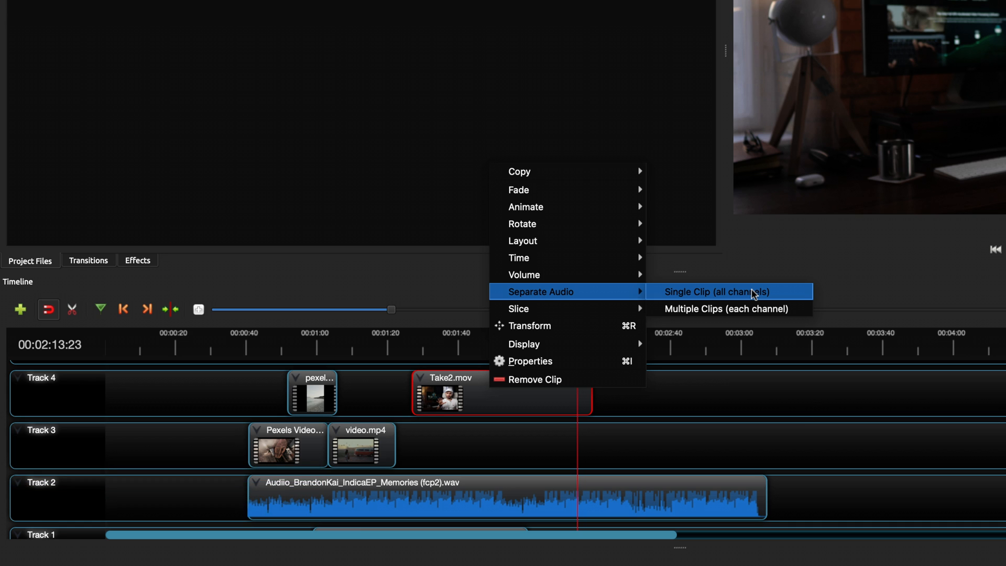
{"action": "left_click", "coordinate": [725, 291]}
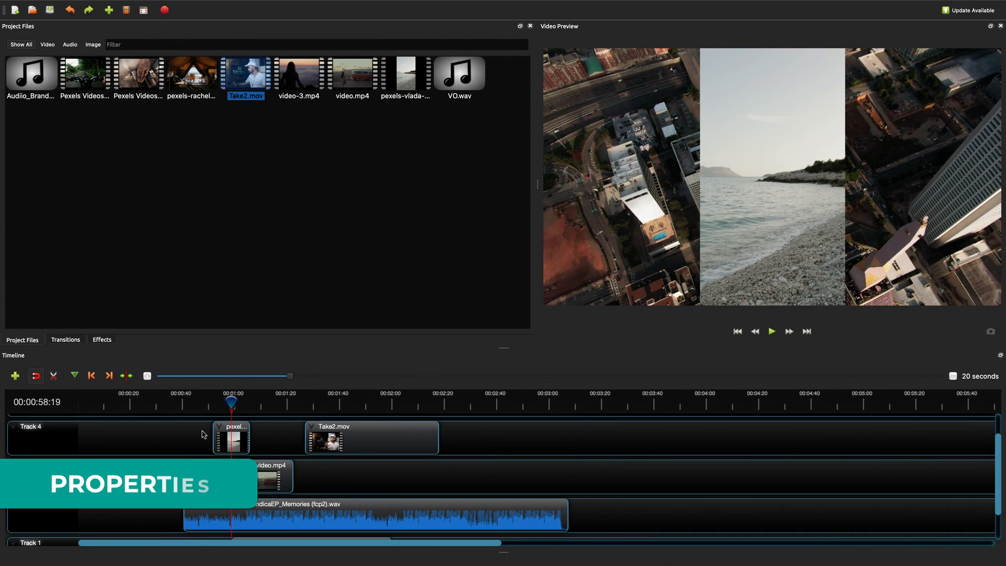
Set the short pexels clip to scale about 0.40, a slight X offset and volume 0.58
{"action": "right_click", "coordinate": [231, 436]}
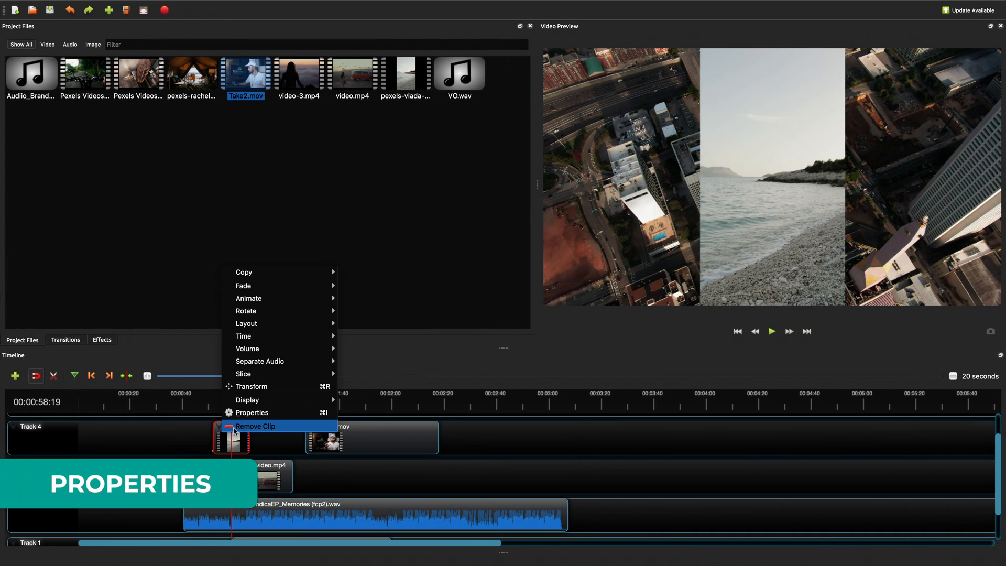
{"action": "left_click", "coordinate": [253, 412]}
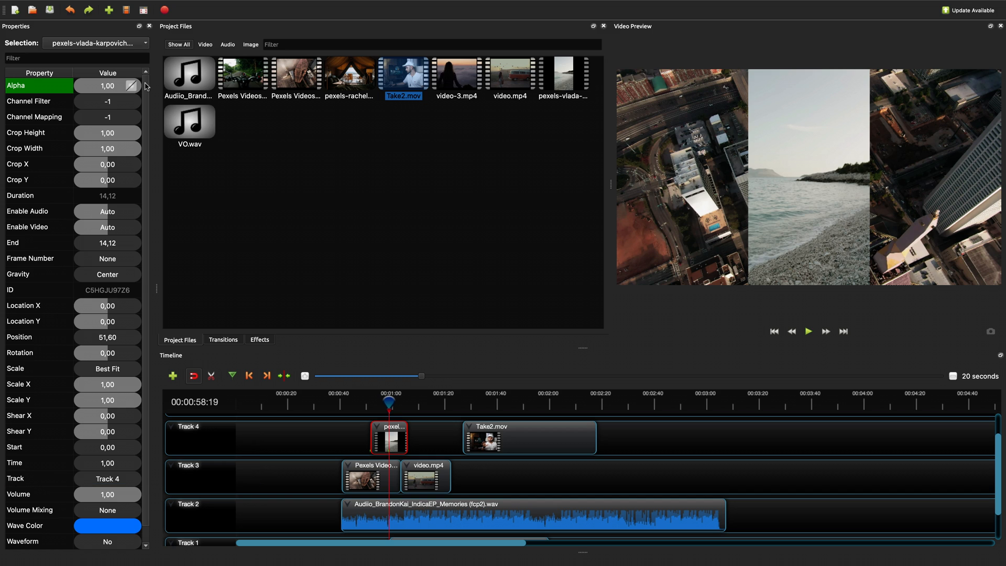
{"action": "left_click", "coordinate": [107, 133]}
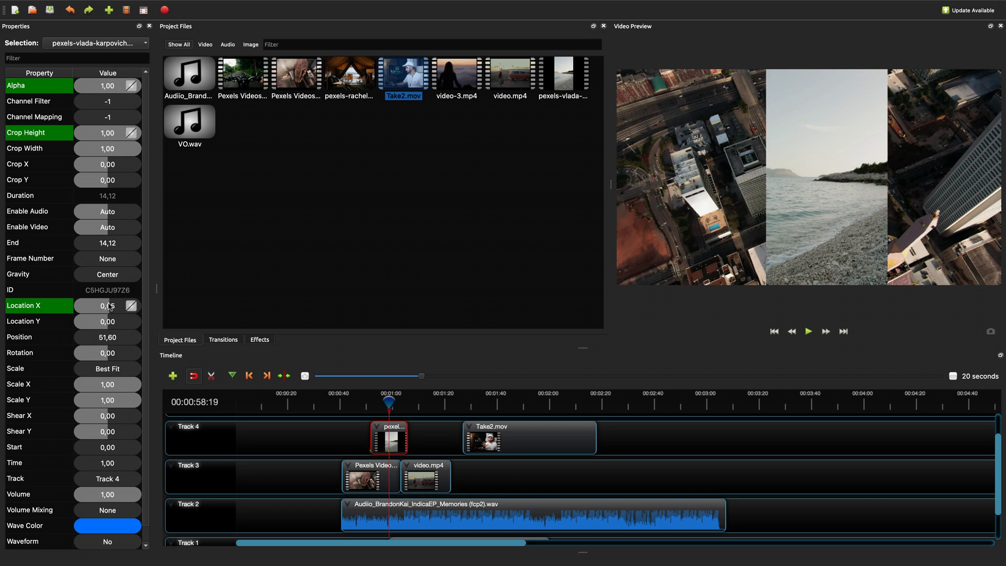
{"action": "left_click", "coordinate": [64, 401]}
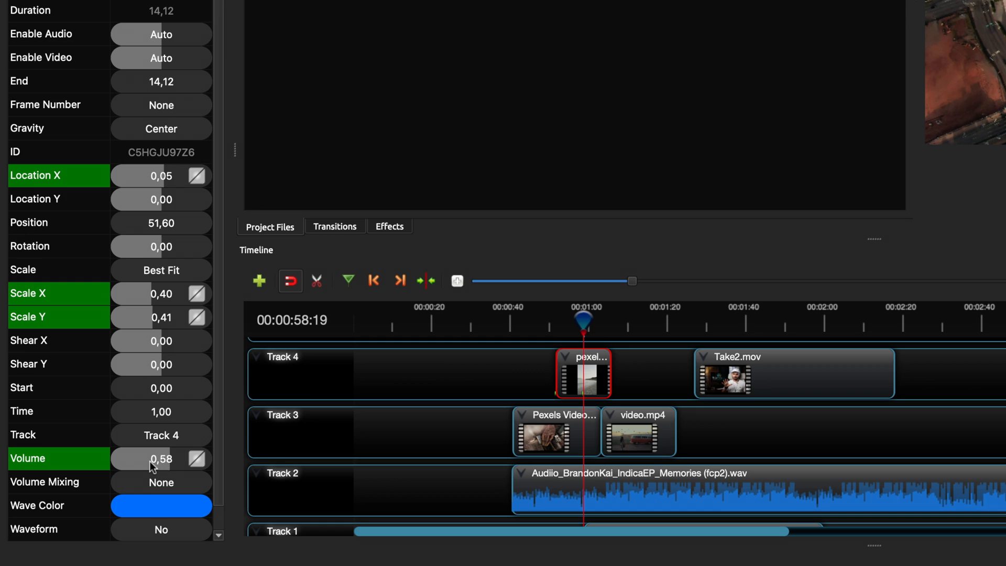
{"action": "double_click", "coordinate": [142, 458]}
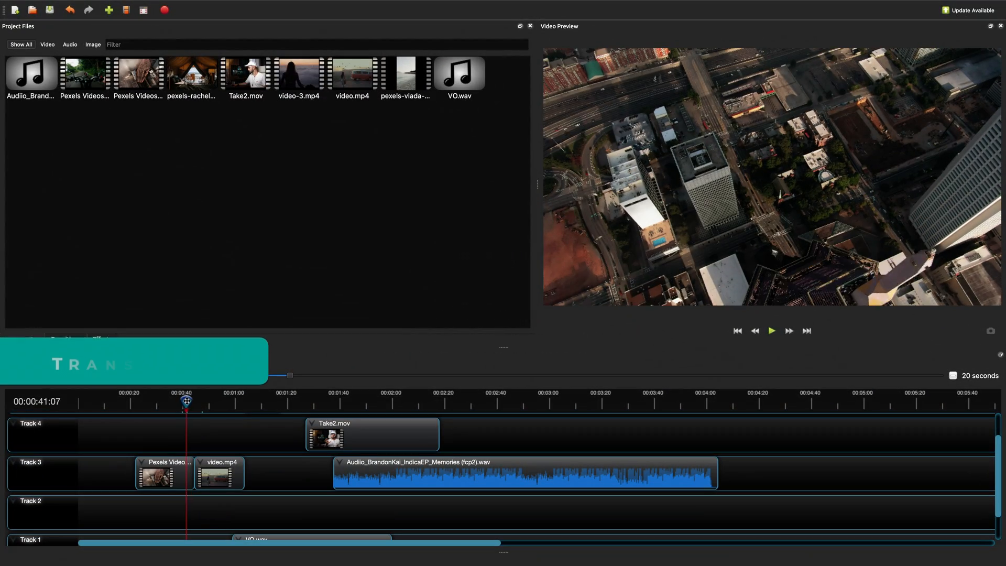
Apply Fade In and Out (Fast) to the entire video.mp4 clip on Track 3
{"action": "left_click", "coordinate": [771, 330]}
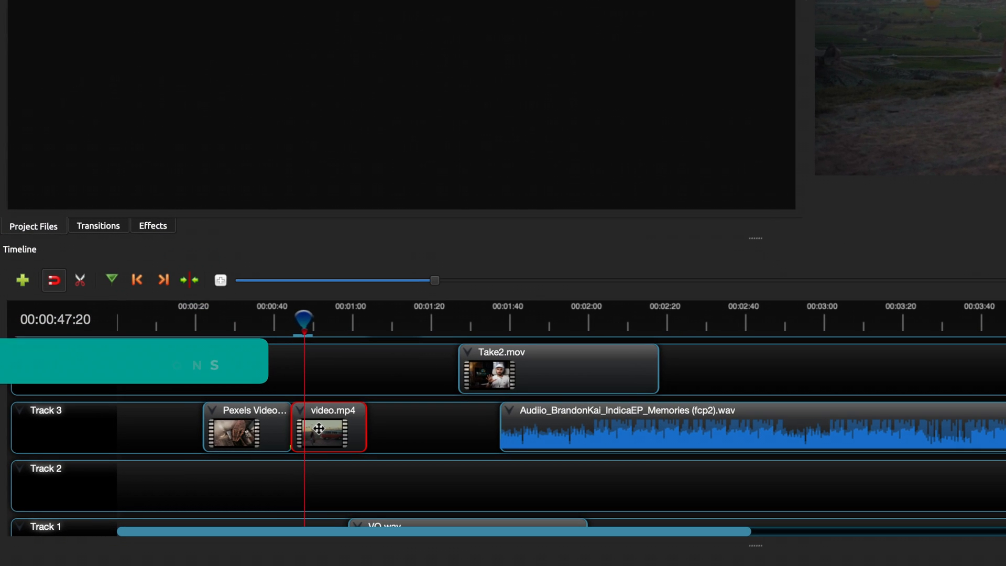
{"action": "right_click", "coordinate": [327, 428]}
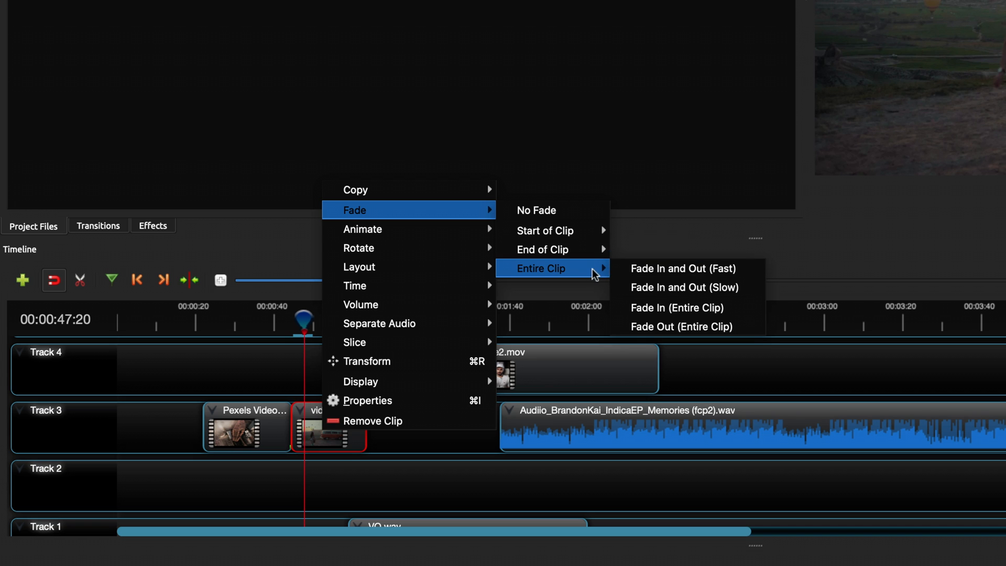
{"action": "mouse_move", "coordinate": [684, 268]}
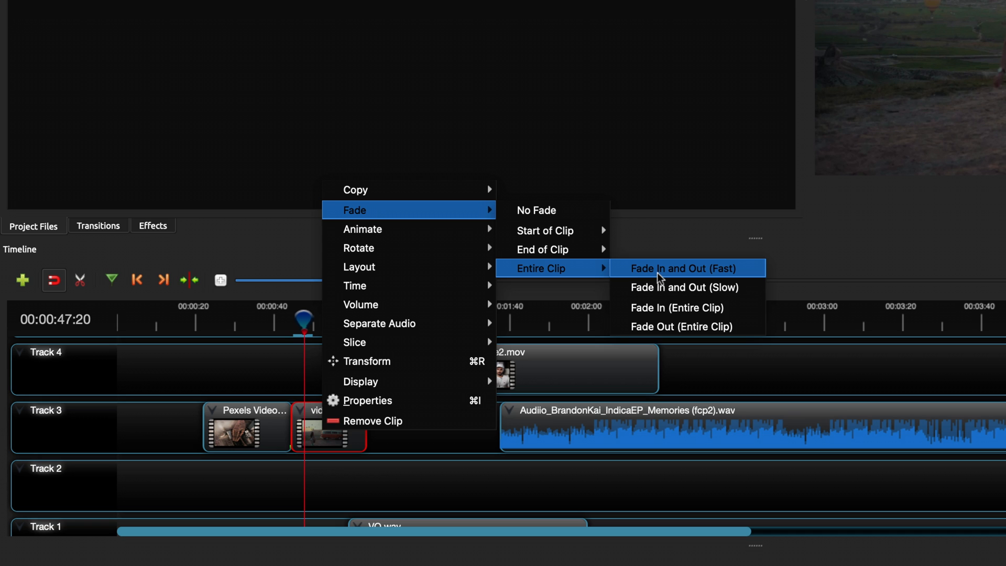
{"action": "left_click", "coordinate": [684, 268]}
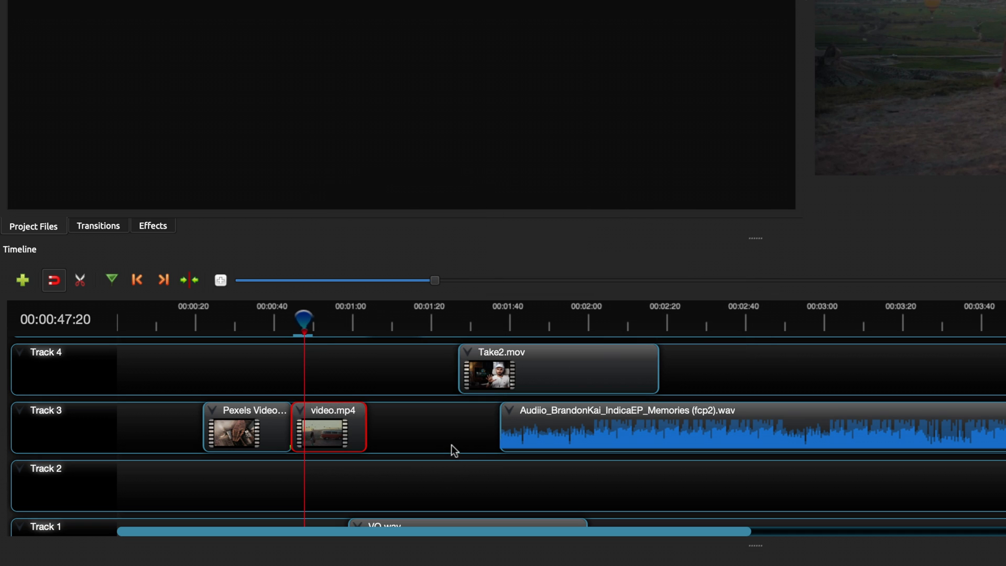
{"action": "left_click", "coordinate": [550, 427]}
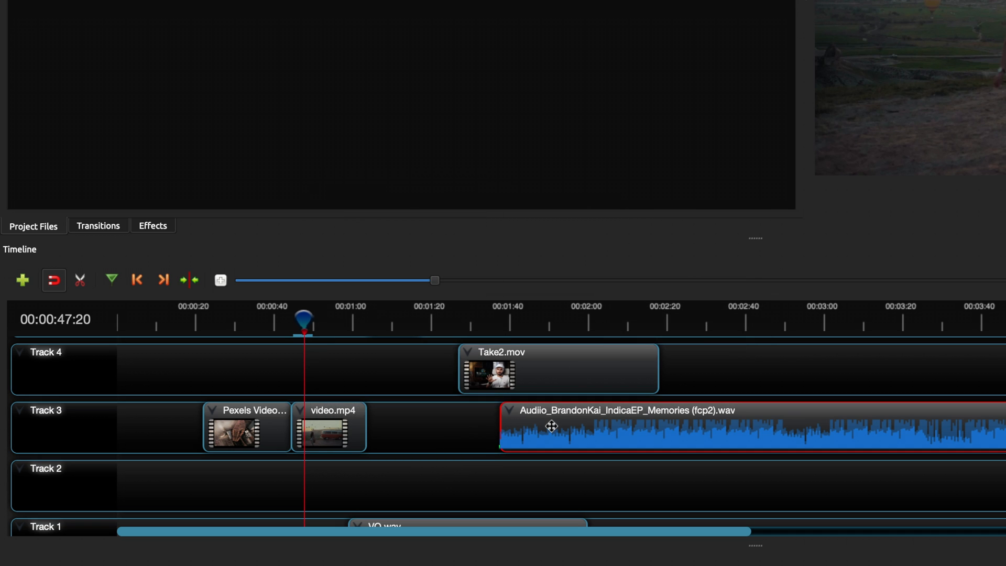
{"action": "right_click", "coordinate": [550, 426]}
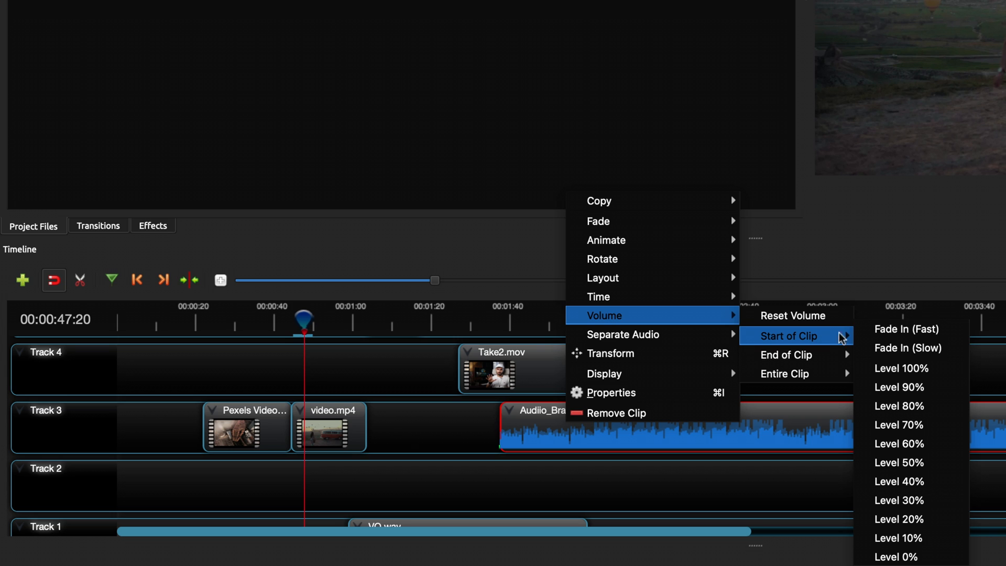
{"action": "mouse_move", "coordinate": [911, 348]}
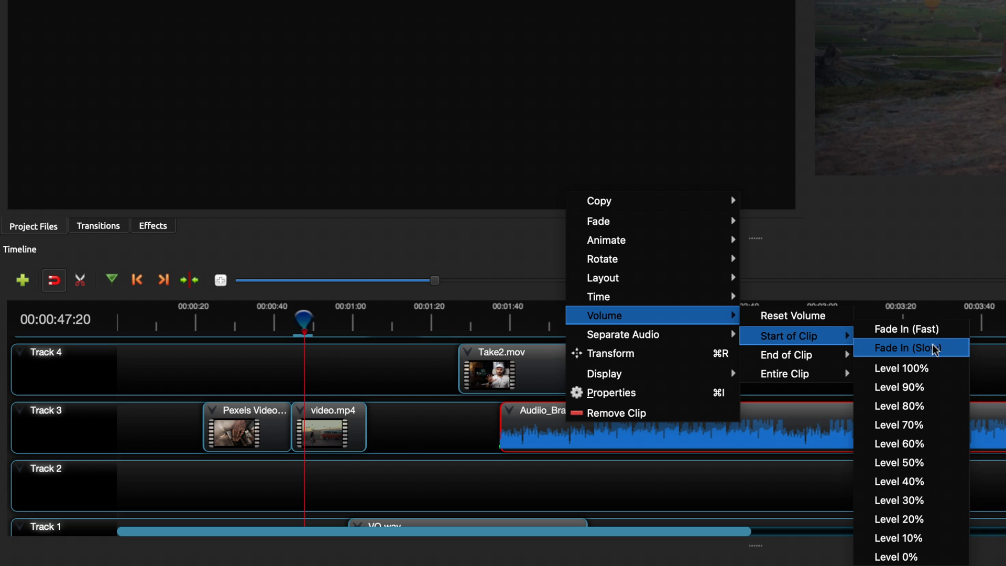
{"action": "mouse_move", "coordinate": [786, 355]}
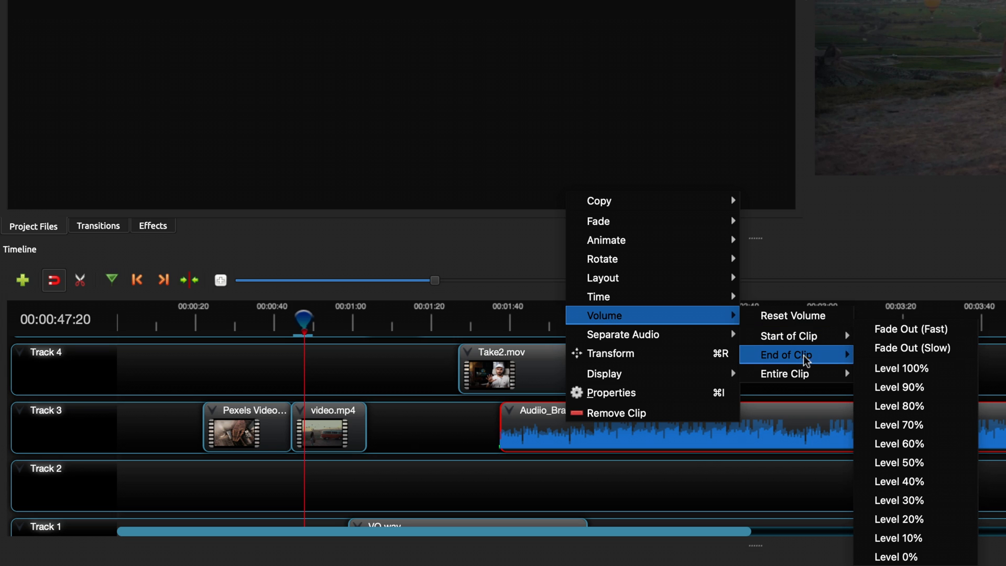
{"action": "mouse_move", "coordinate": [810, 364]}
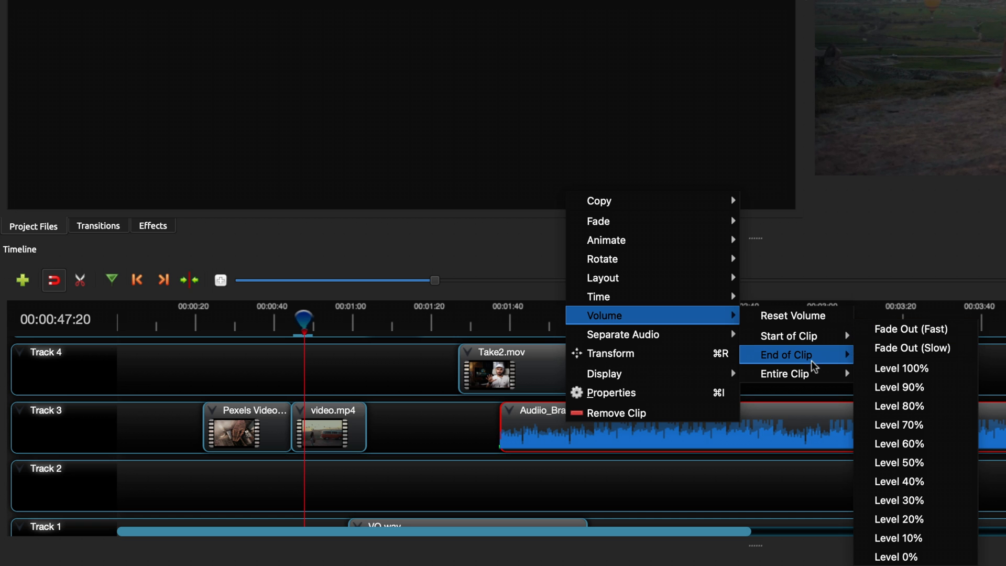
{"action": "mouse_move", "coordinate": [784, 373]}
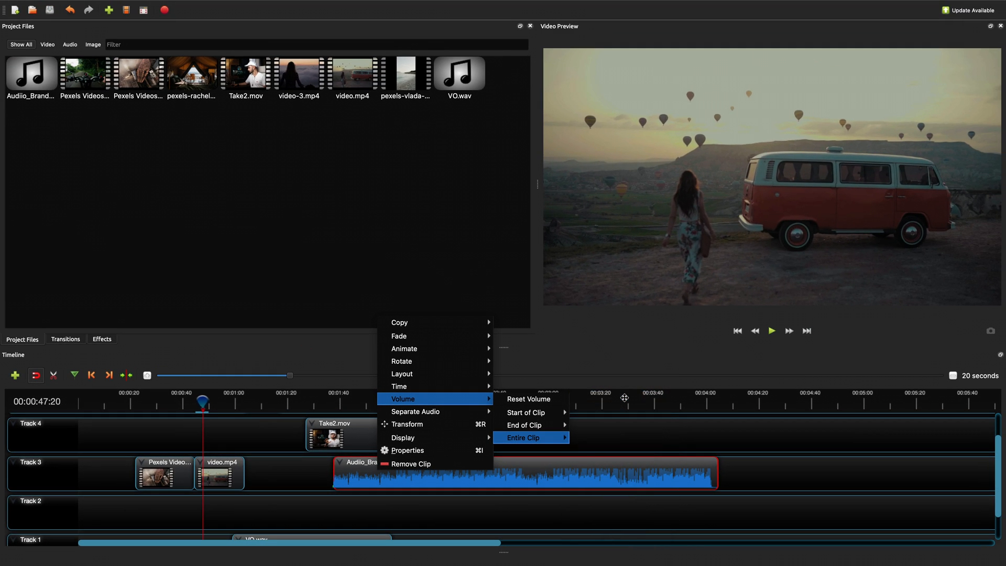
{"action": "left_click", "coordinate": [522, 437]}
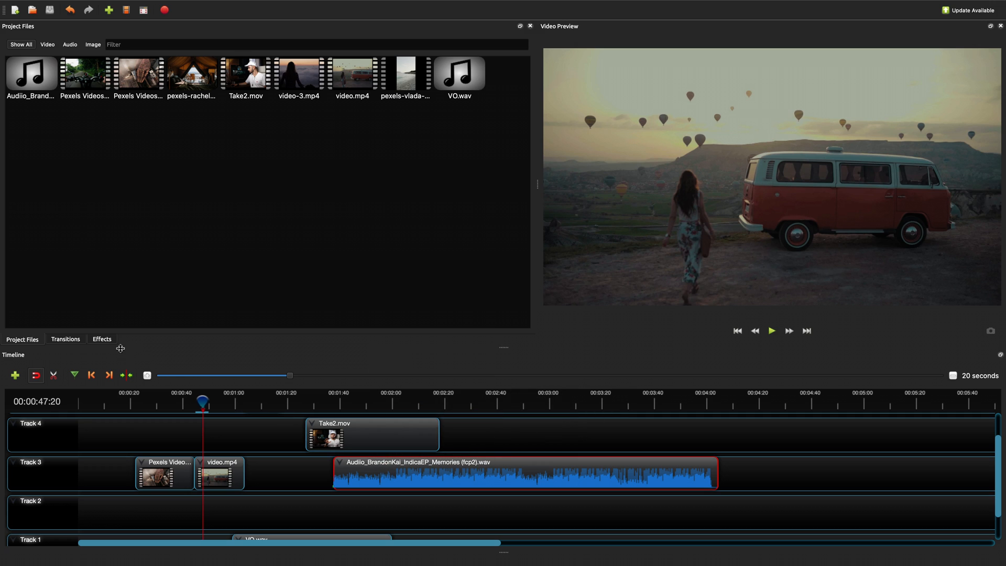
Add Barr ripple transitions at the start and end of the first Pexels clip
{"action": "left_click", "coordinate": [65, 339]}
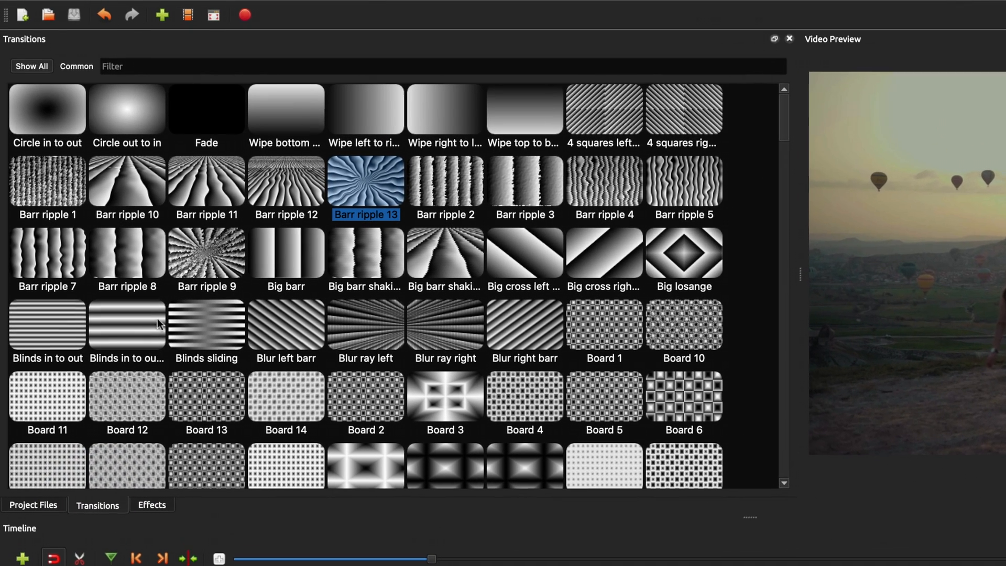
{"action": "left_click", "coordinate": [127, 109]}
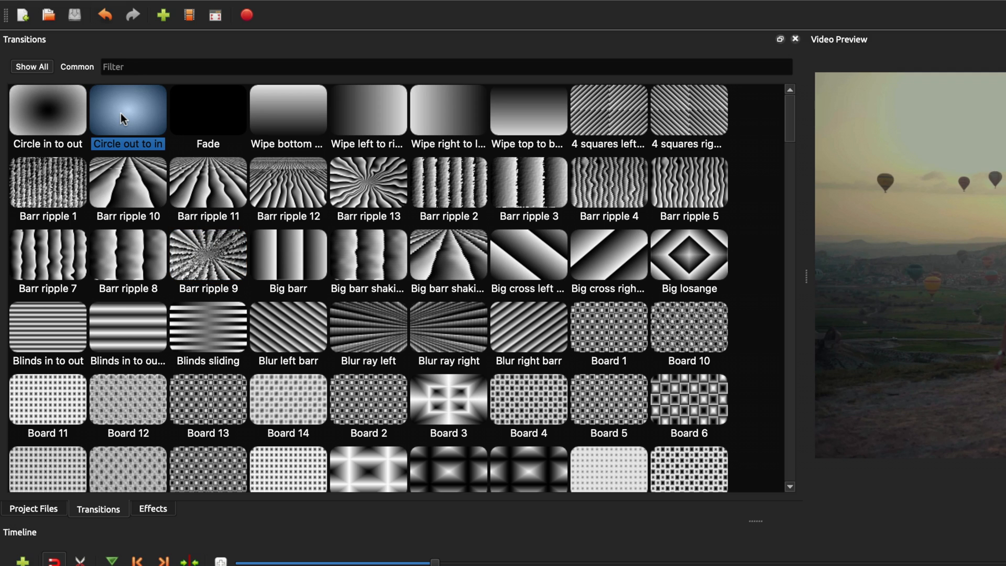
{"action": "left_click", "coordinate": [367, 187]}
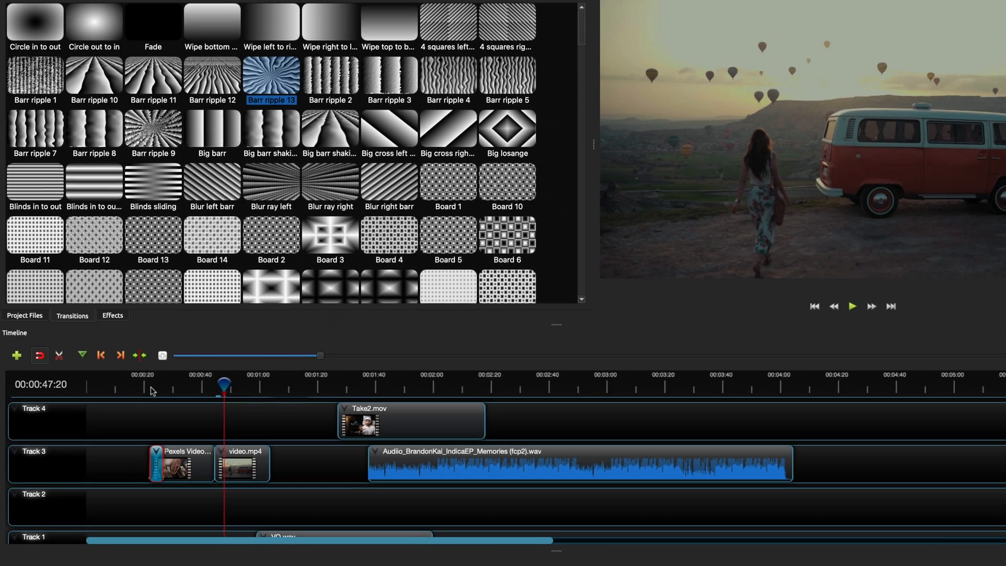
Play back the timeline to preview the transitions between the clips
{"action": "left_click", "coordinate": [852, 305]}
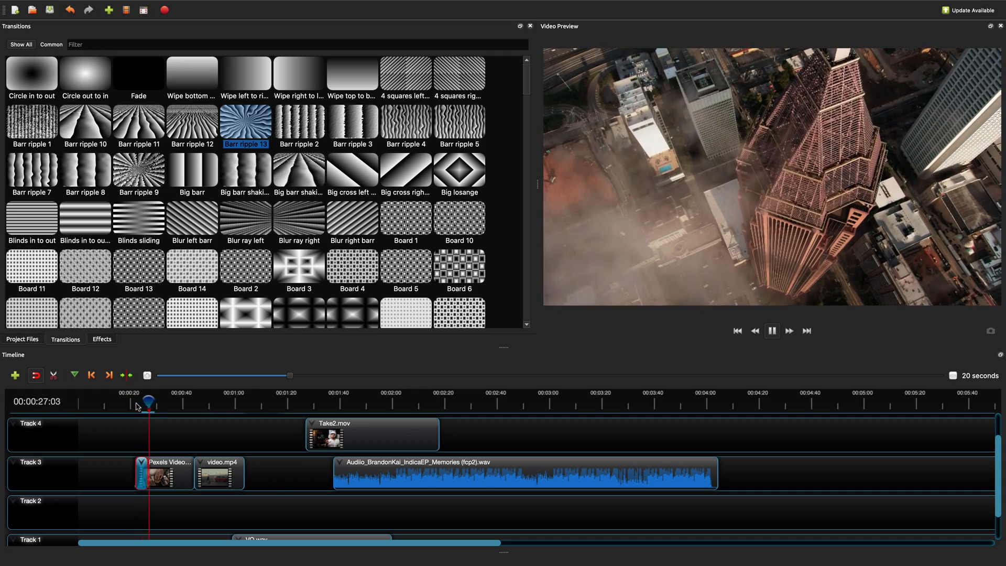
{"action": "left_click", "coordinate": [772, 330]}
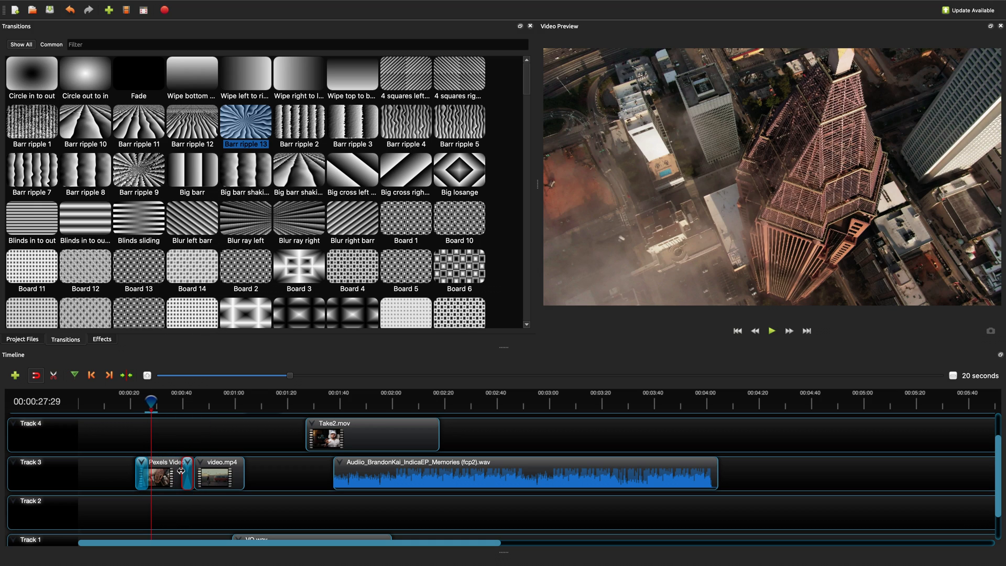
{"action": "right_click", "coordinate": [182, 472]}
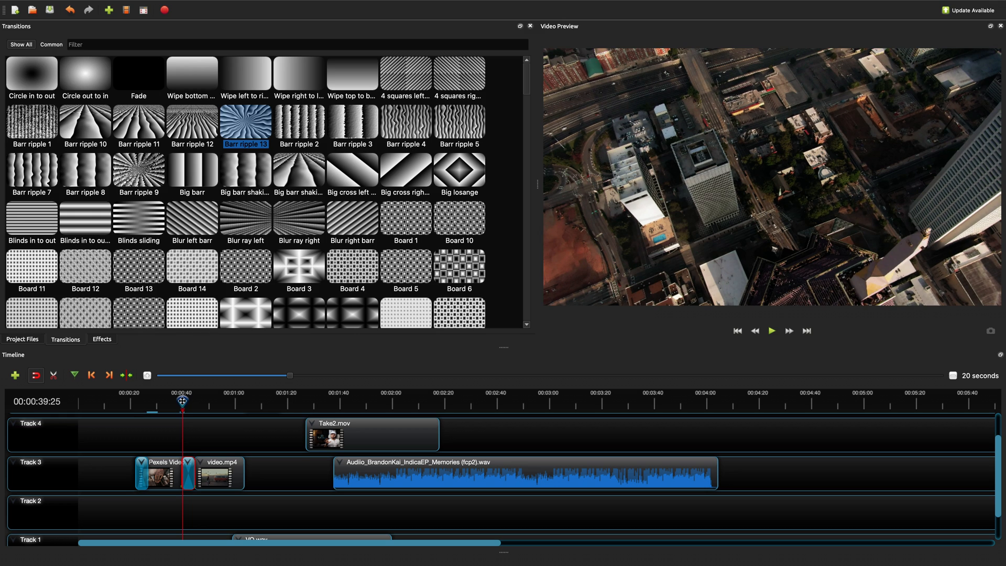
{"action": "left_click", "coordinate": [772, 330]}
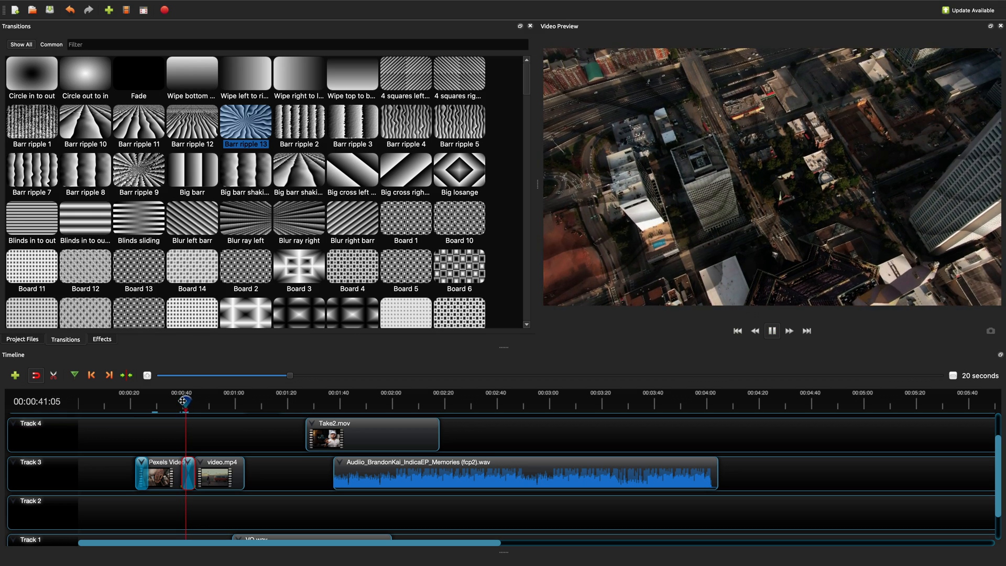
{"action": "left_click", "coordinate": [772, 330]}
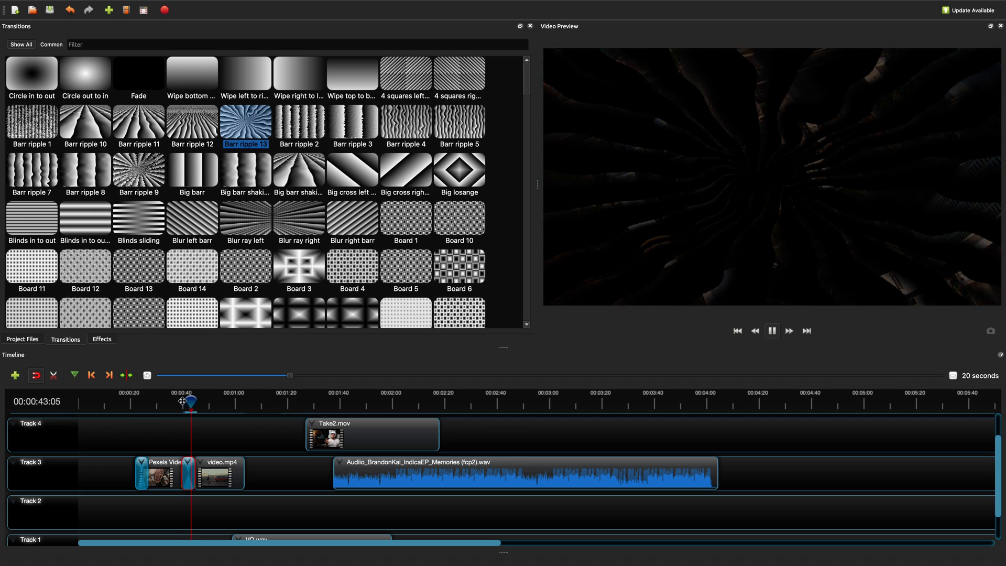
{"action": "left_click", "coordinate": [772, 330]}
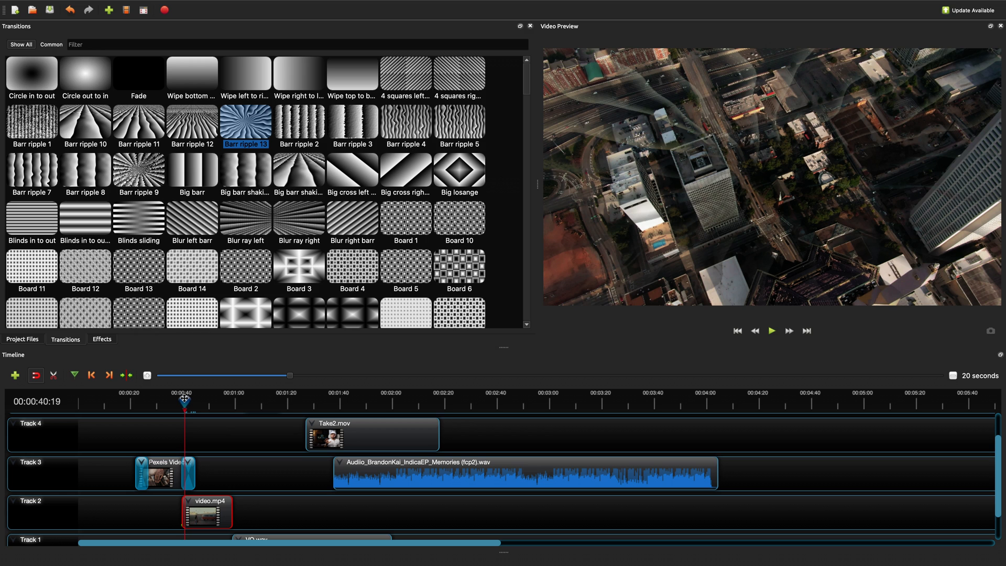
Move the playhead onto the Take2.mov clip so the preview shows the presenter footage
{"action": "left_click", "coordinate": [771, 330]}
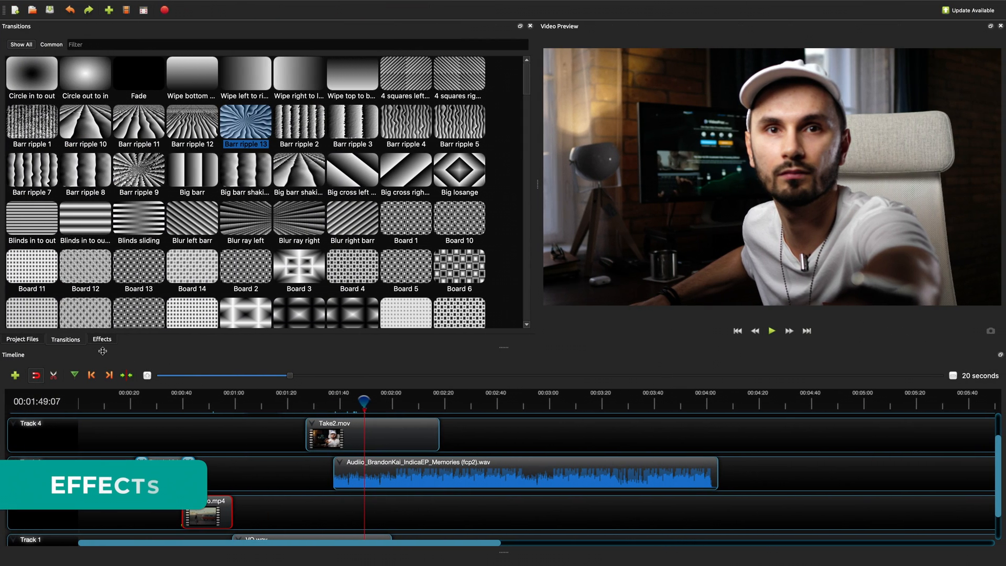
Apply a Blur effect to Take2.mov and raise its horizontal radius to about 54.7
{"action": "left_click", "coordinate": [102, 339]}
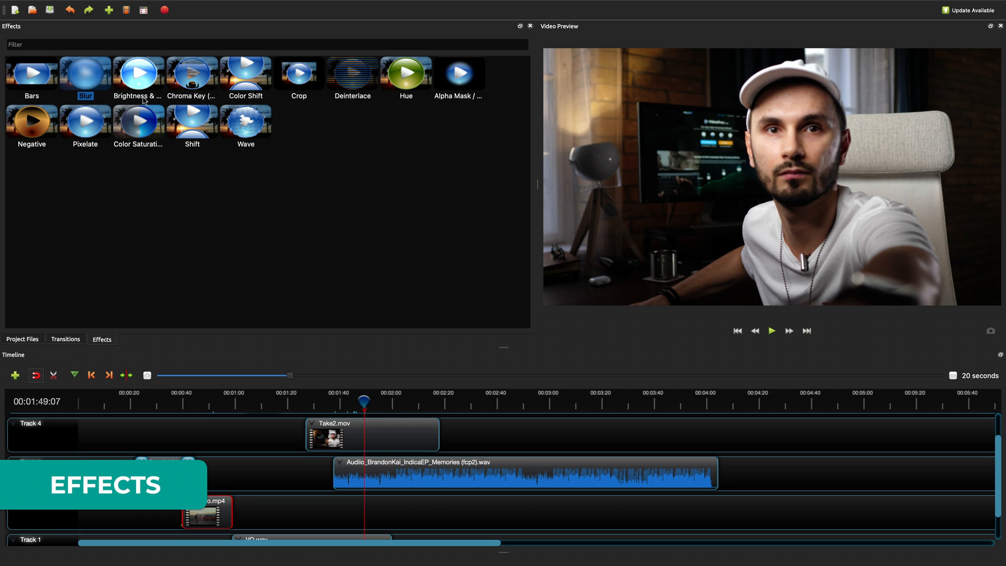
{"action": "mouse_move", "coordinate": [405, 72]}
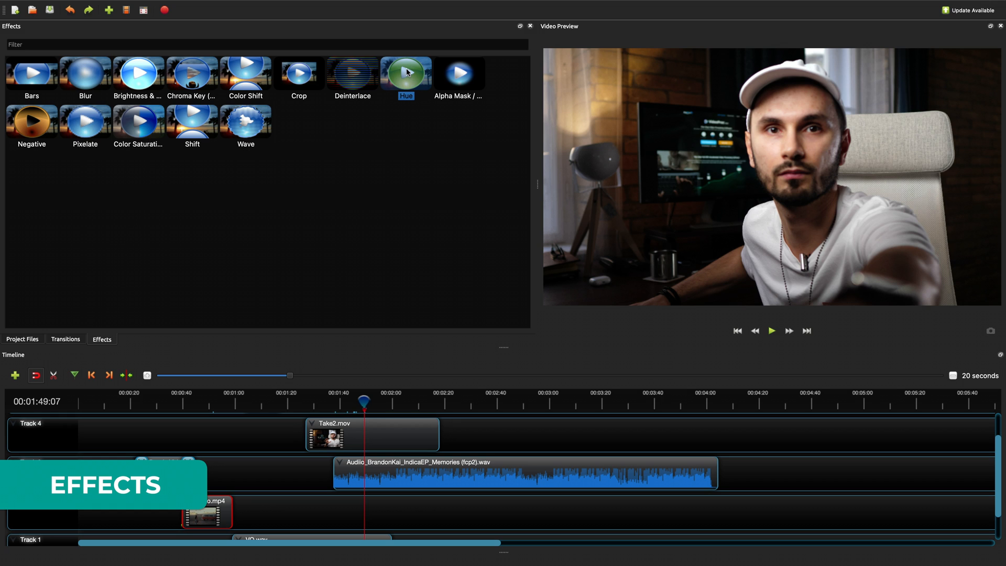
{"action": "mouse_move", "coordinate": [85, 74]}
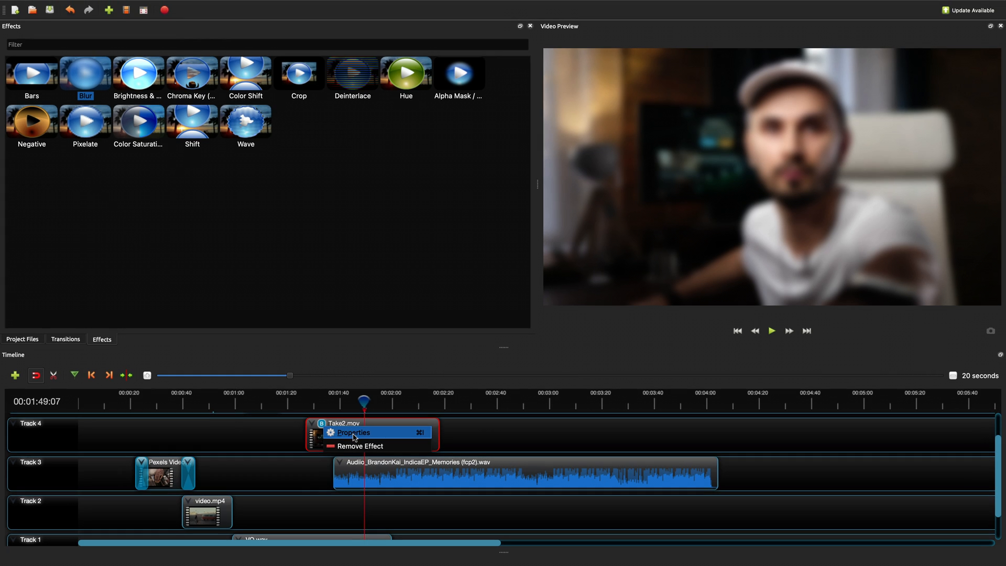
{"action": "left_click", "coordinate": [353, 431]}
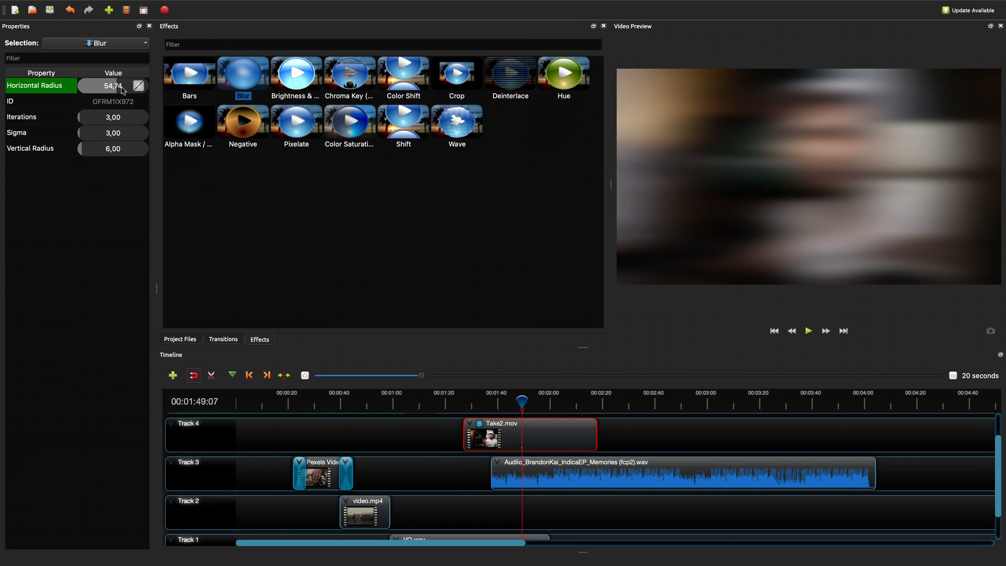
{"action": "left_click_drag", "start_coordinate": [115, 85], "coordinate": [96, 84]}
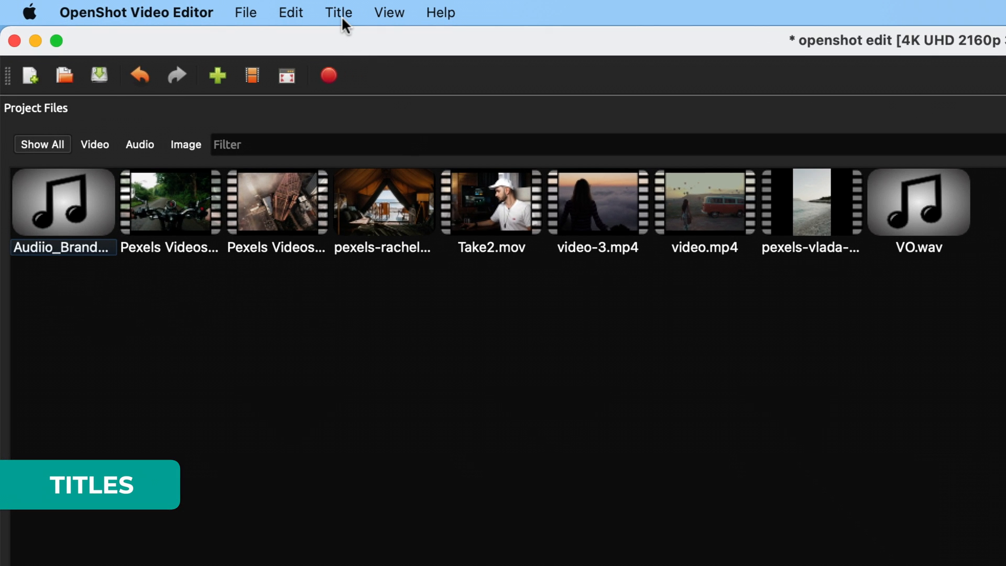
Start a new title from the Title menu using the Standard 1 template
{"action": "left_click", "coordinate": [339, 13]}
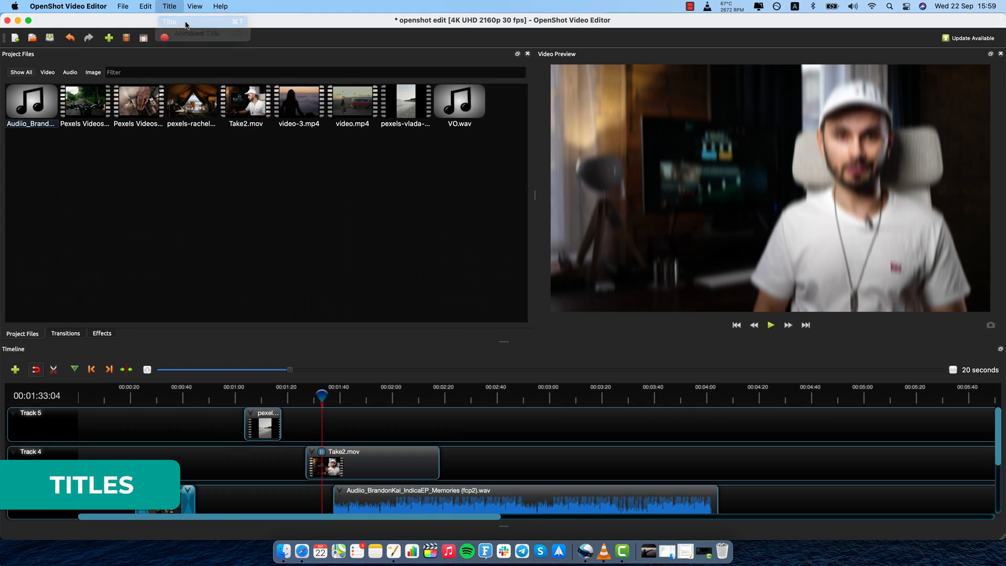
{"action": "left_click", "coordinate": [168, 21]}
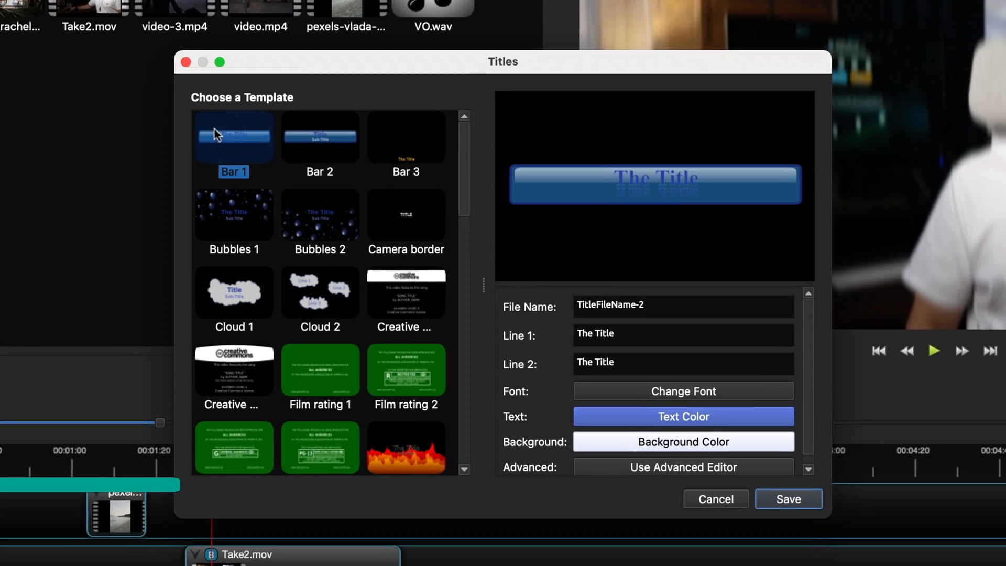
{"action": "left_click", "coordinate": [320, 291]}
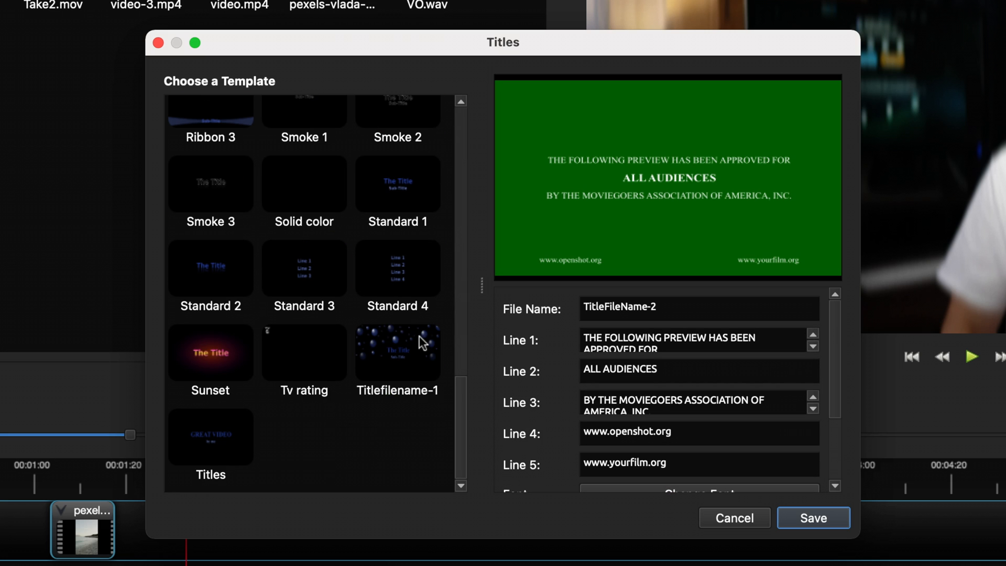
{"action": "left_click", "coordinate": [397, 182]}
{"action": "type", "text": "T"}
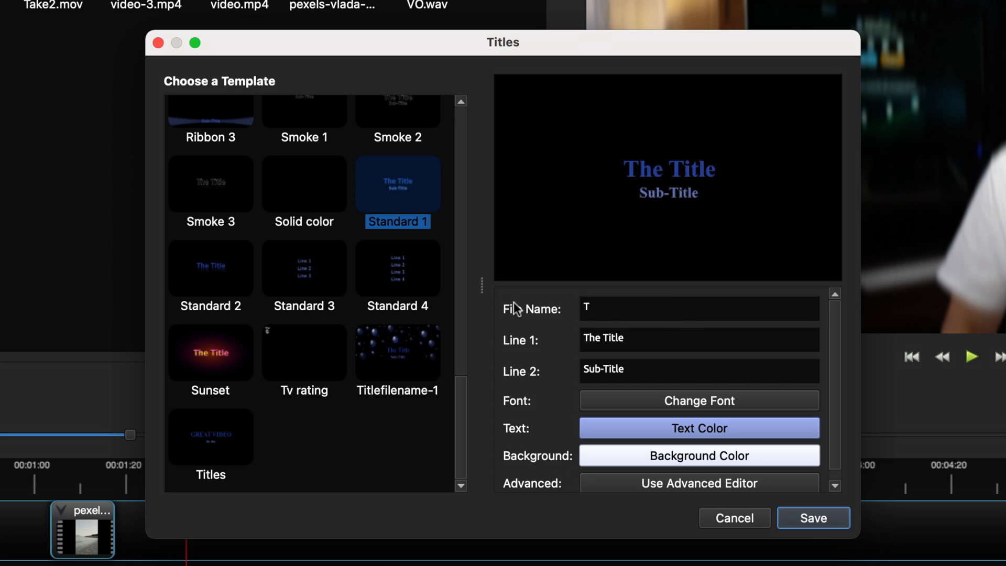
Name the title TEXT with Line 1 'GREAT VIDEO!!!' and Line 2 'by me', and save it as TEXT.svg
{"action": "type", "text": "EXT"}
{"action": "type", "text": "GREAT VIDEO!!!"}
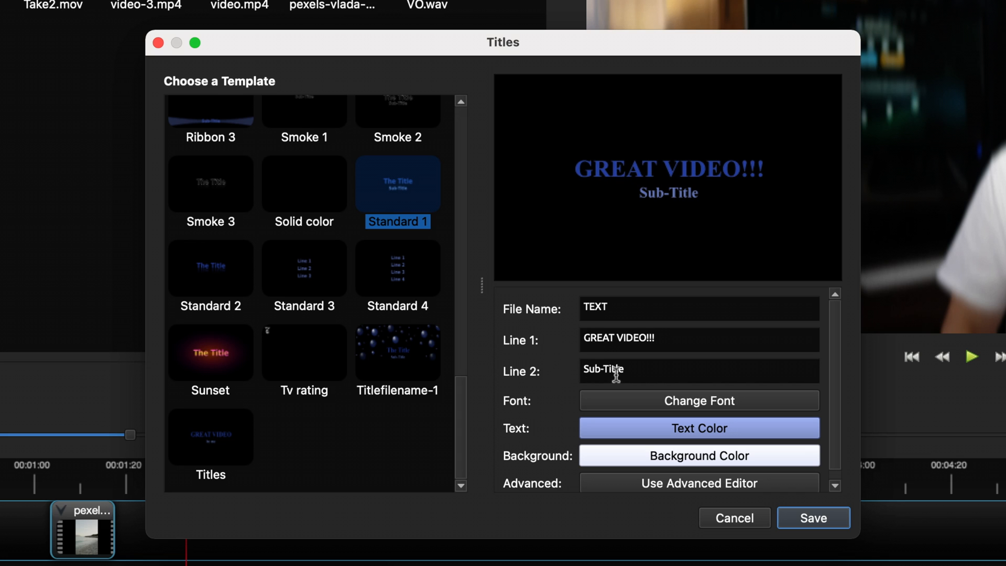
{"action": "type", "text": "b"}
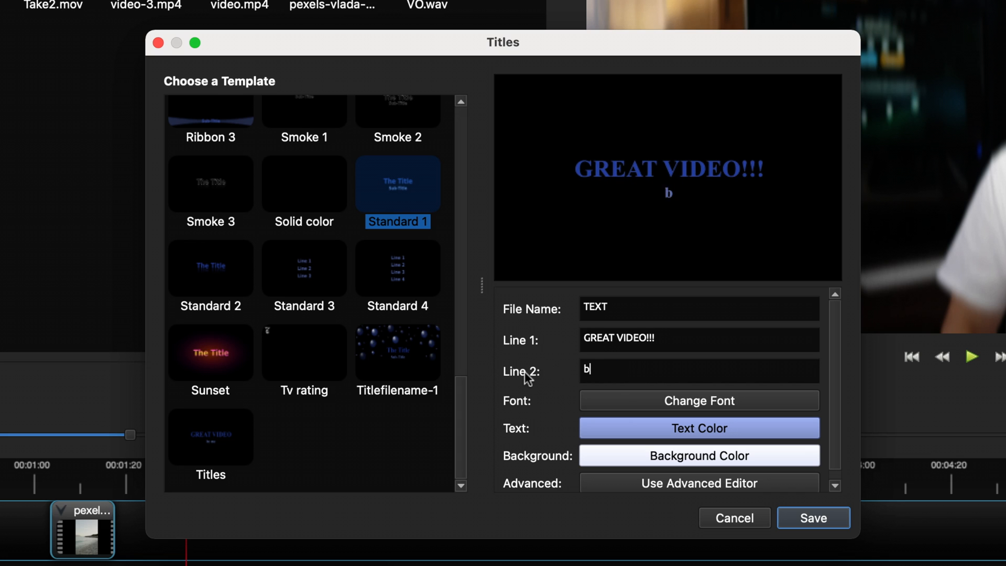
{"action": "type", "text": "y me"}
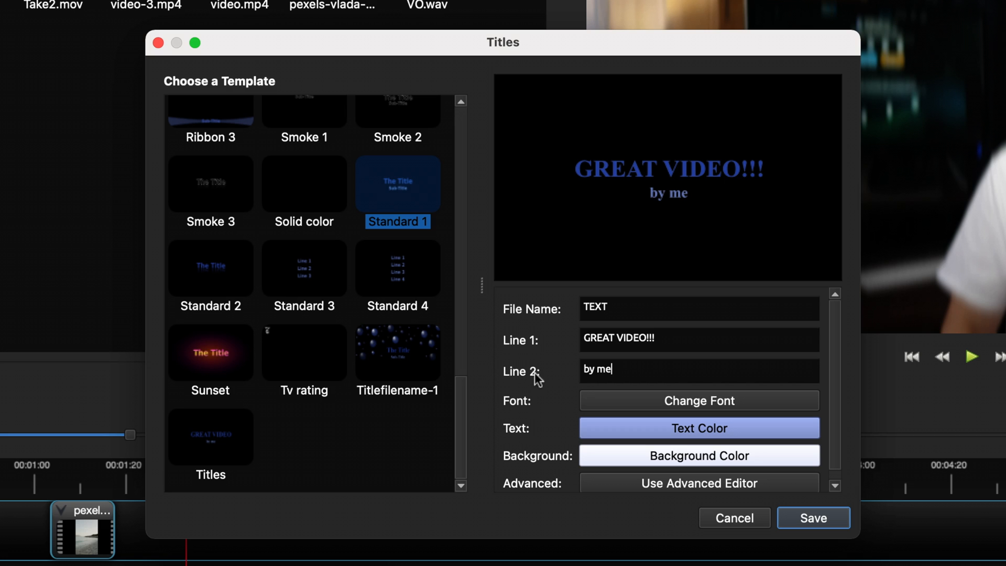
{"action": "mouse_move", "coordinate": [740, 427]}
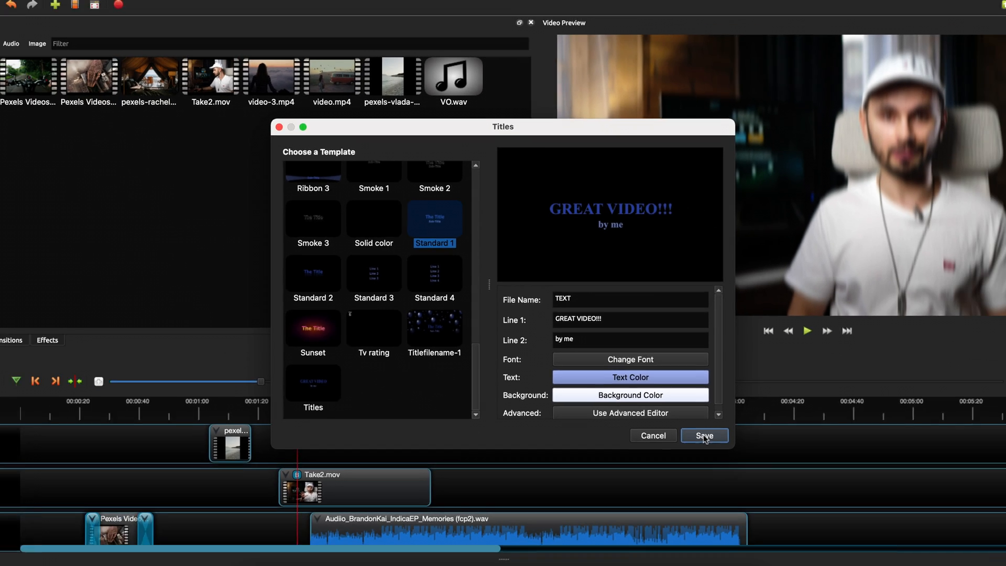
{"action": "left_click", "coordinate": [704, 436]}
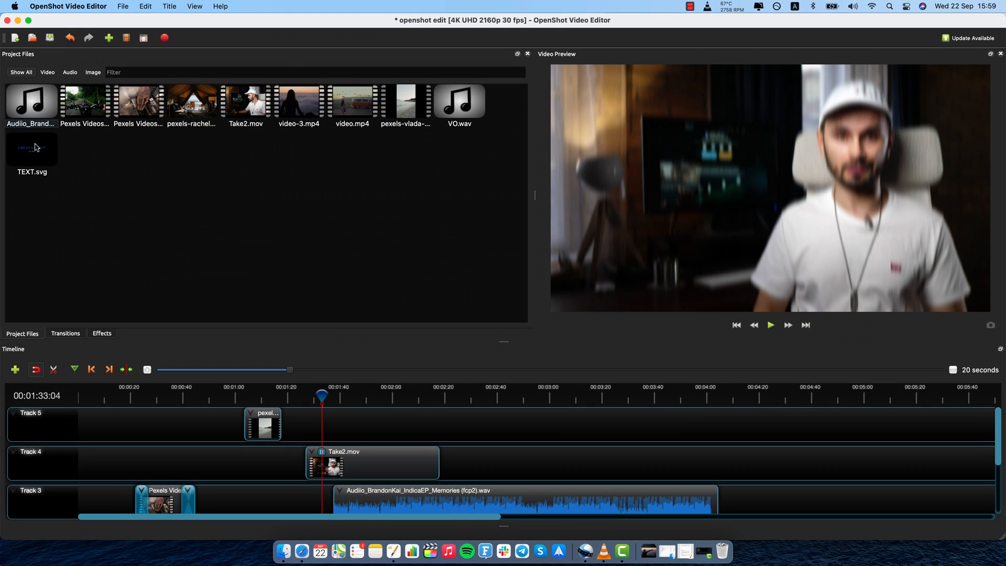
Place the TEXT.svg title clip on Track 5 near 1:31 and bring up its clip options
{"action": "left_click", "coordinate": [32, 151]}
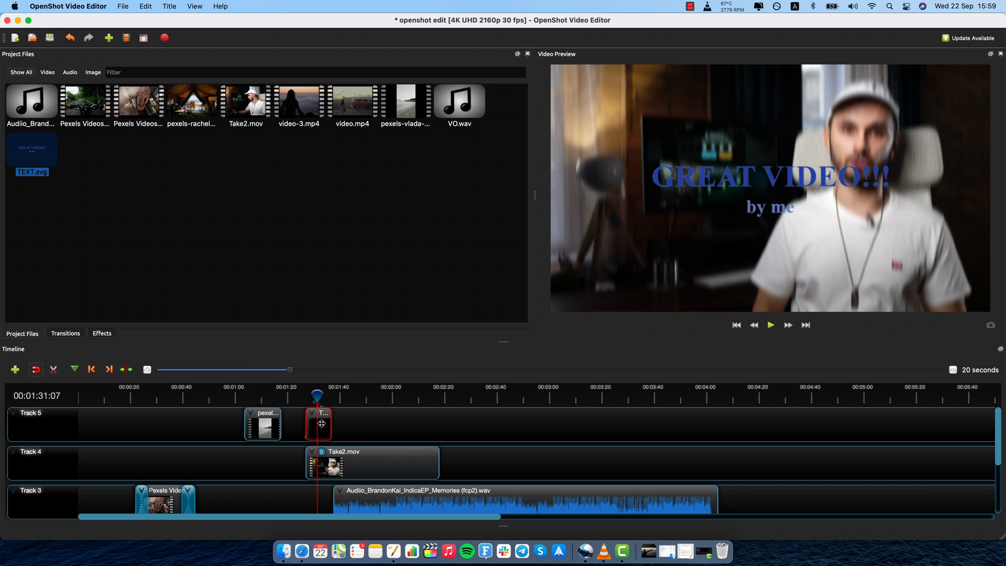
{"action": "right_click", "coordinate": [320, 423]}
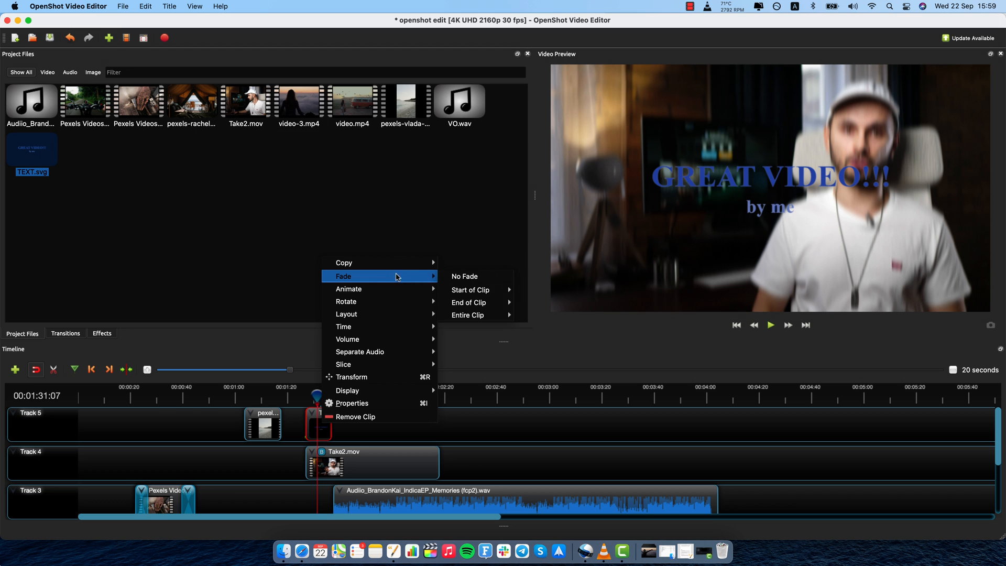
{"action": "mouse_move", "coordinate": [469, 289]}
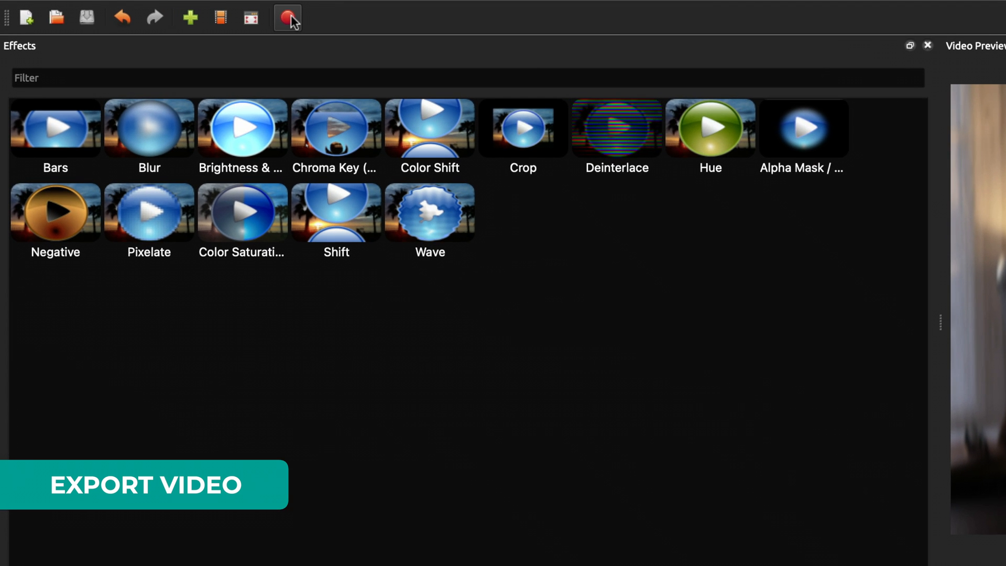
{"action": "mouse_move", "coordinate": [287, 18]}
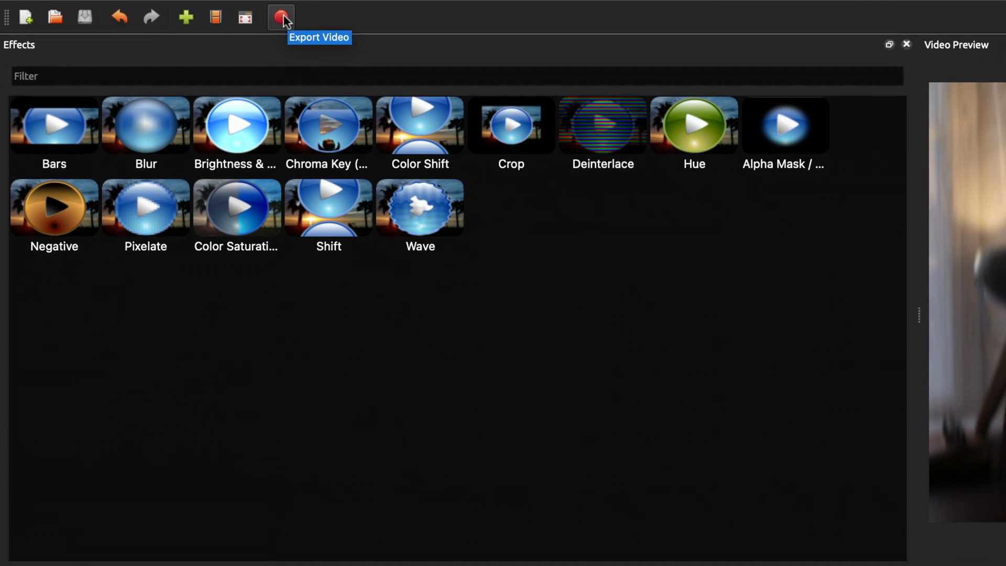
Set the export file name to 'Great Video!!!' in the current save folder
{"action": "left_click", "coordinate": [281, 16]}
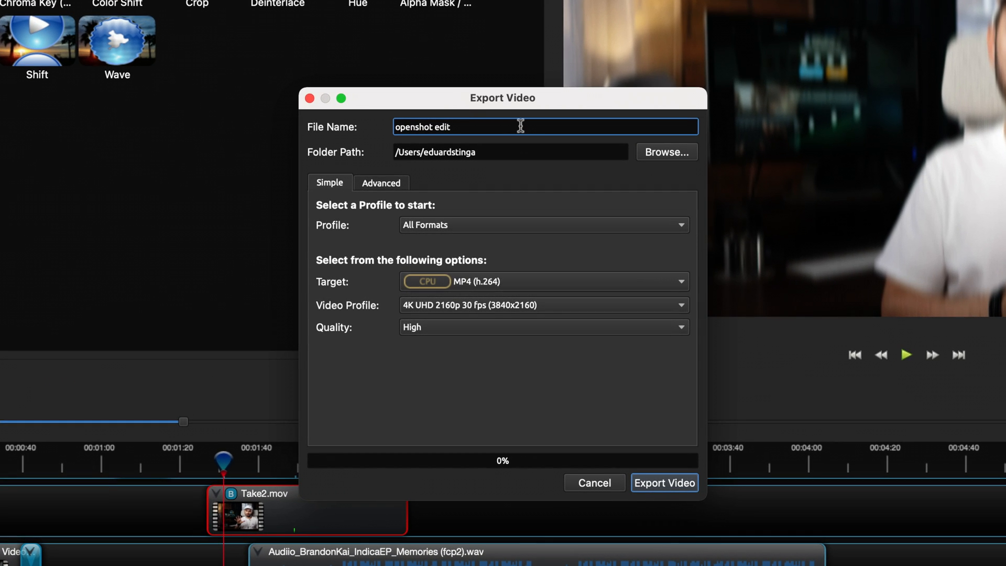
{"action": "type", "text": "Greal"}
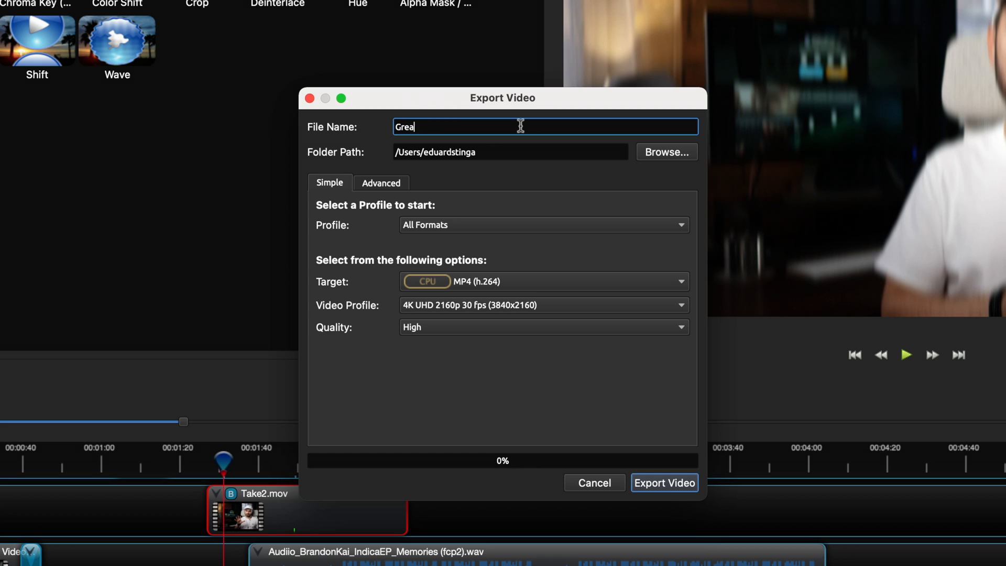
{"action": "type", "text": "t Video!!!"}
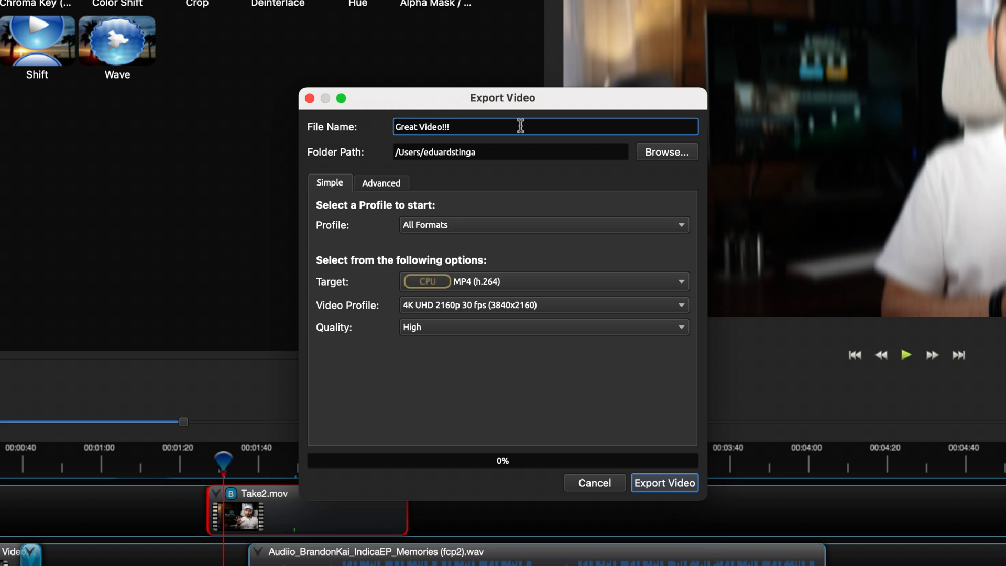
{"action": "left_click", "coordinate": [667, 152]}
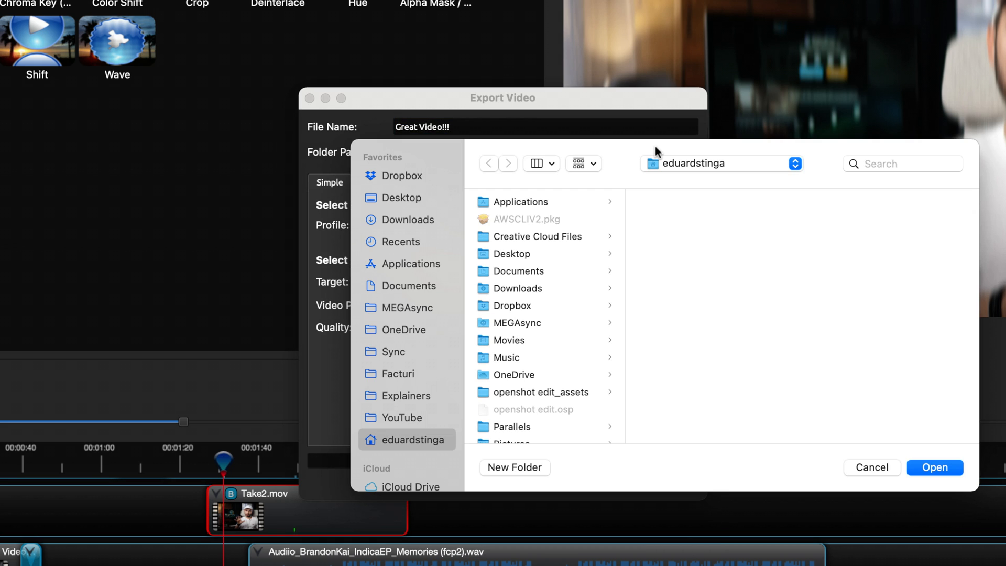
{"action": "left_click", "coordinate": [934, 468]}
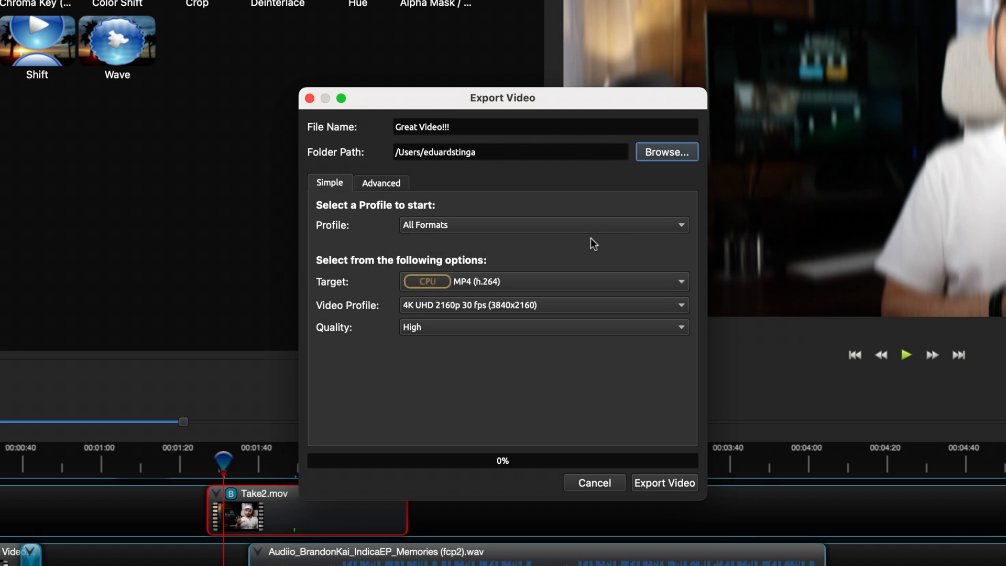
{"action": "mouse_move", "coordinate": [531, 349]}
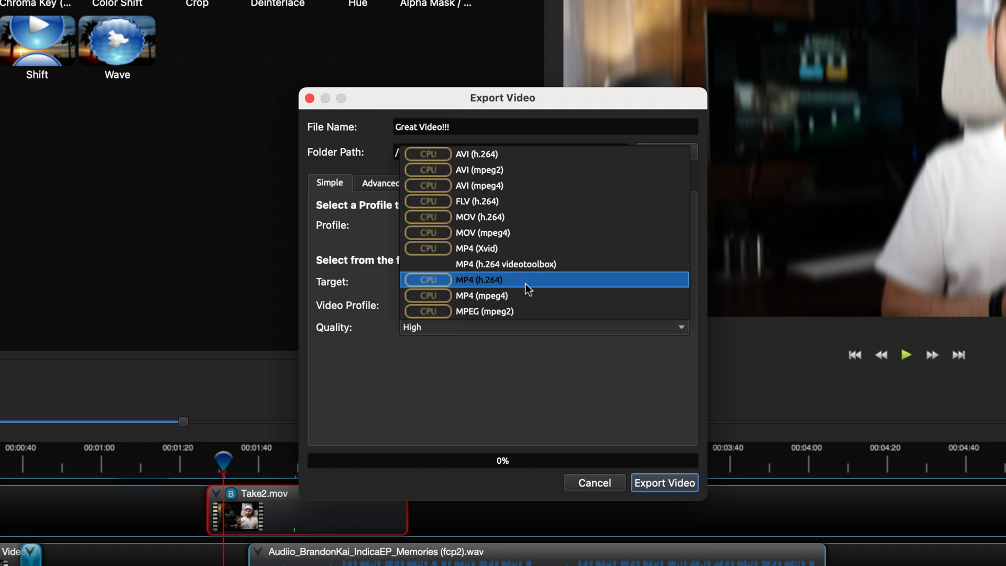
Keep MP4 (h.264) as the target format and start exporting the video
{"action": "left_click", "coordinate": [478, 279]}
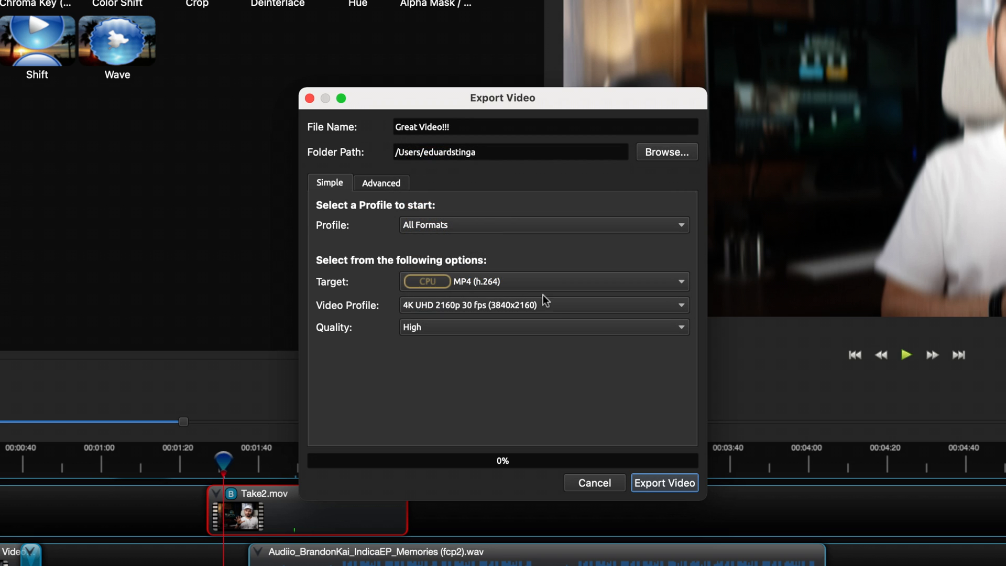
{"action": "mouse_move", "coordinate": [620, 317]}
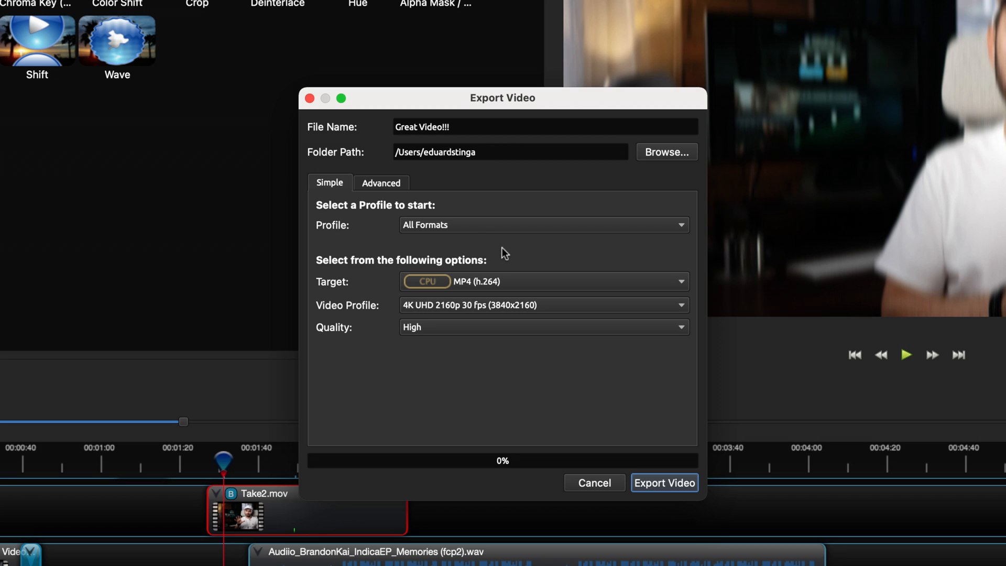
{"action": "mouse_move", "coordinate": [675, 482]}
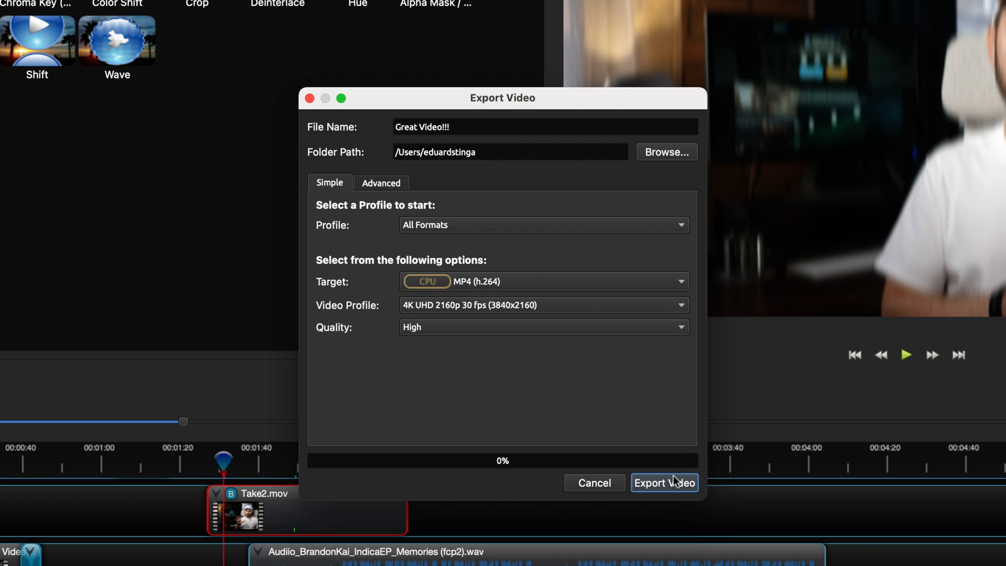
{"action": "left_click", "coordinate": [665, 482]}
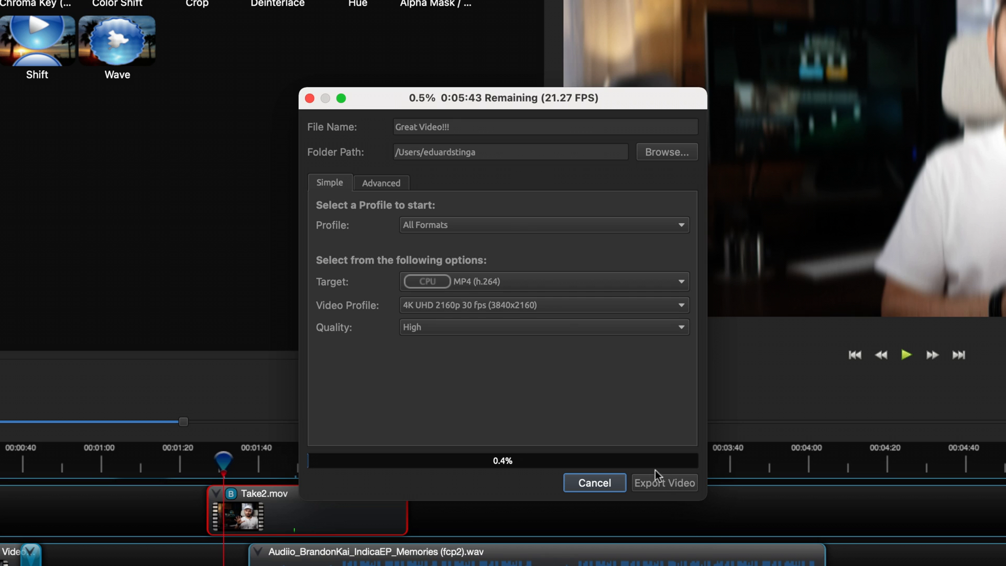